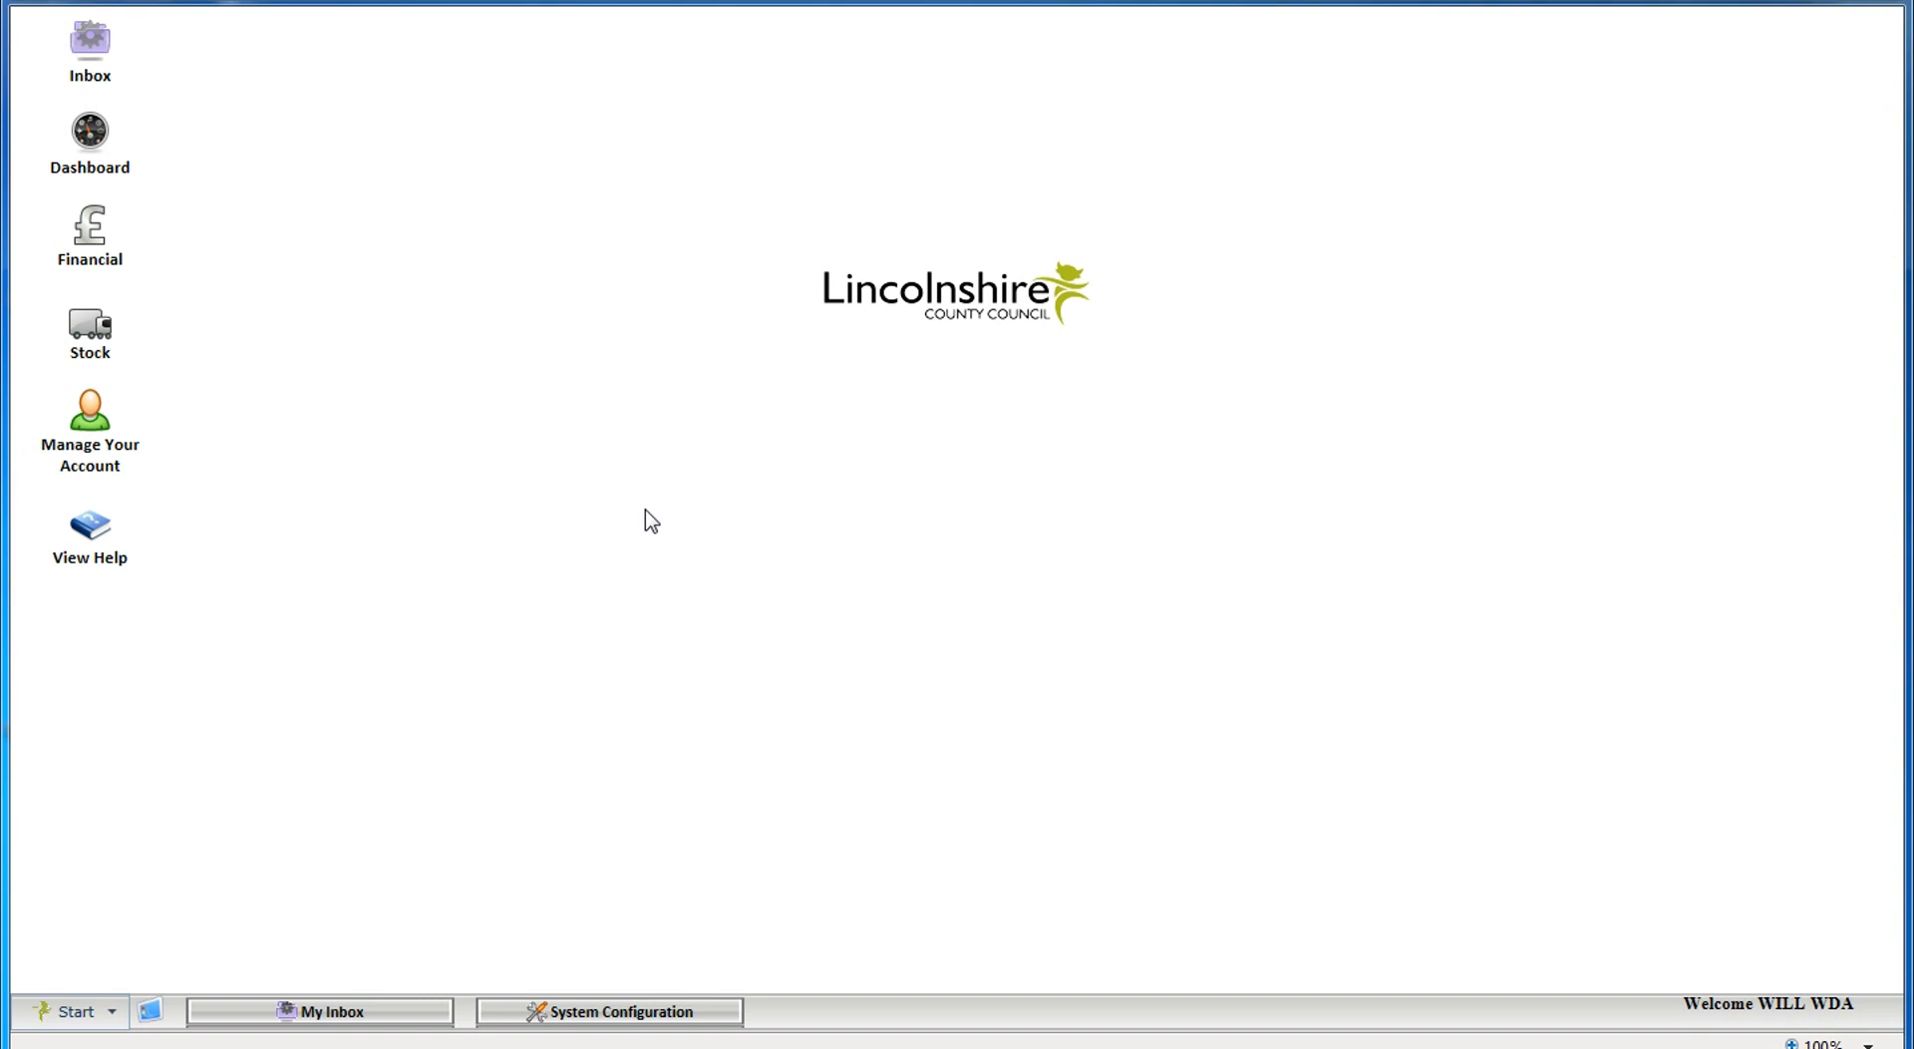
mouse_move(325, 786)
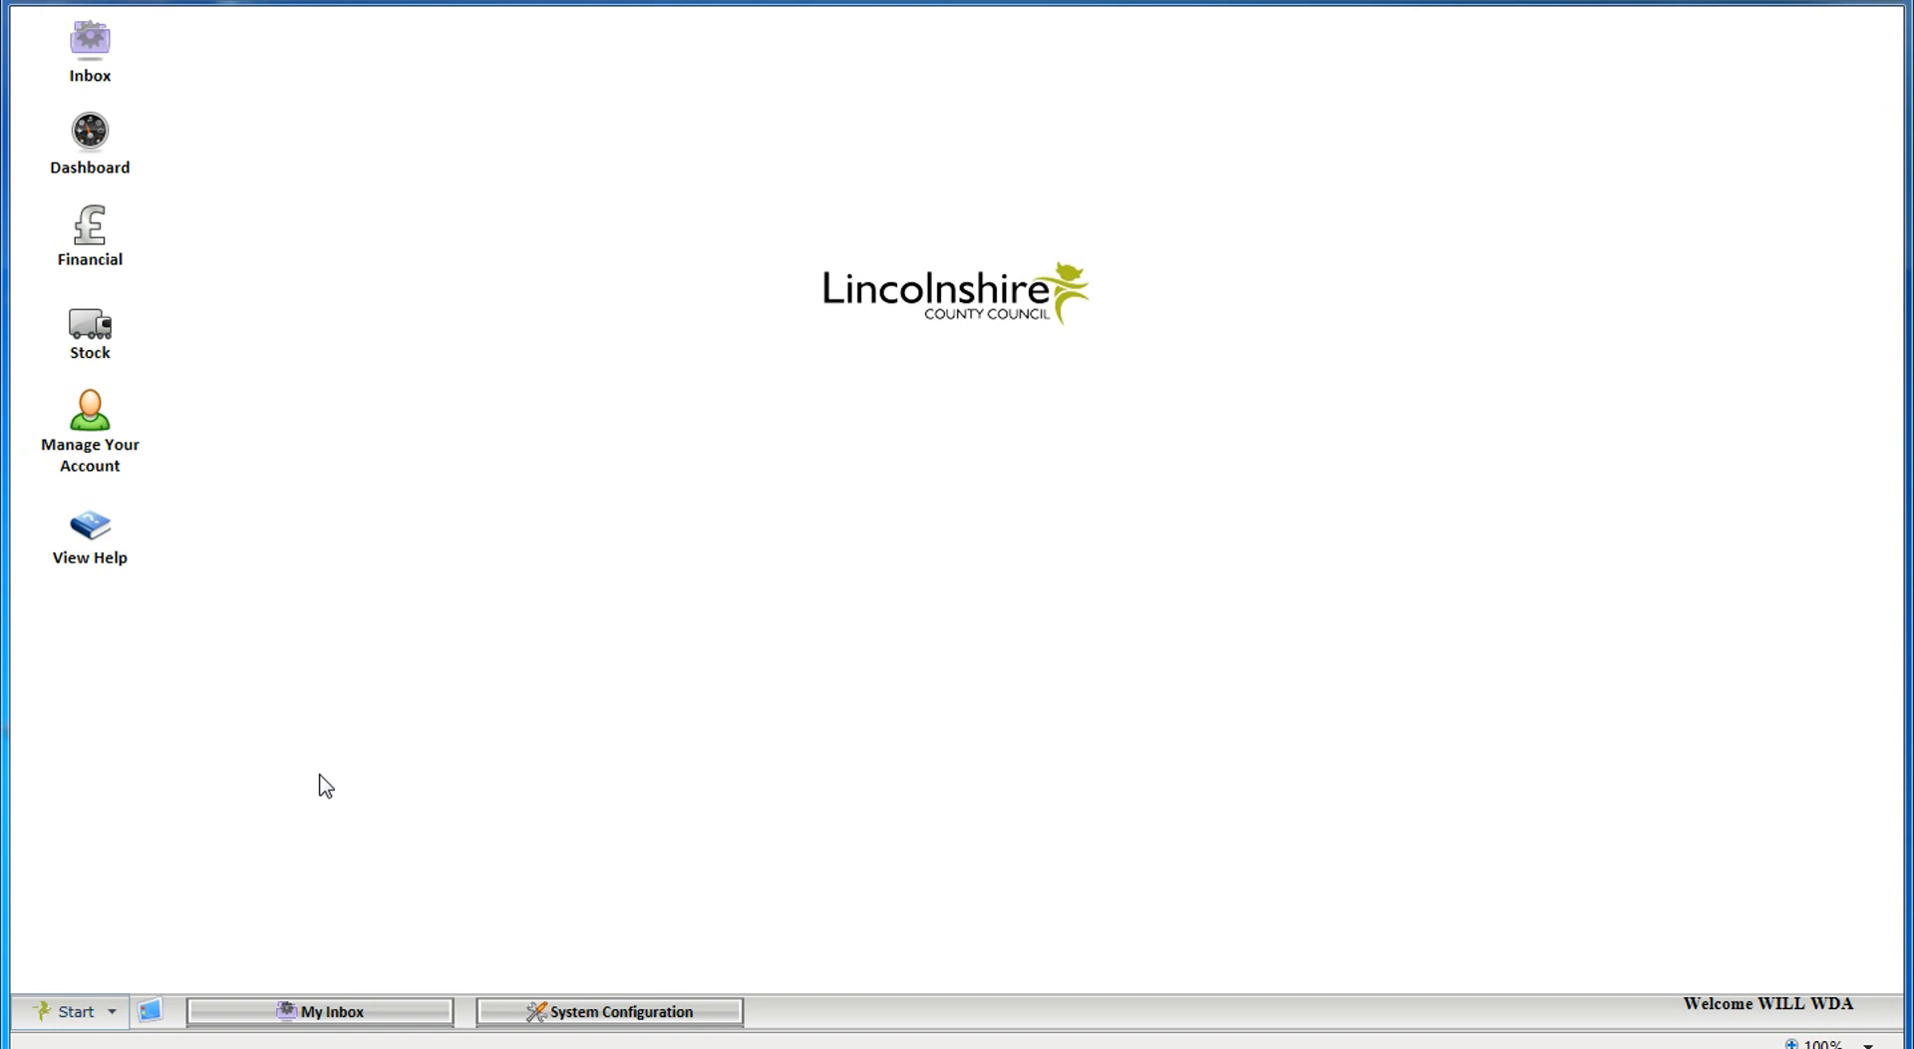
Bring up the System Configuration options from the taskbar
click(70, 1011)
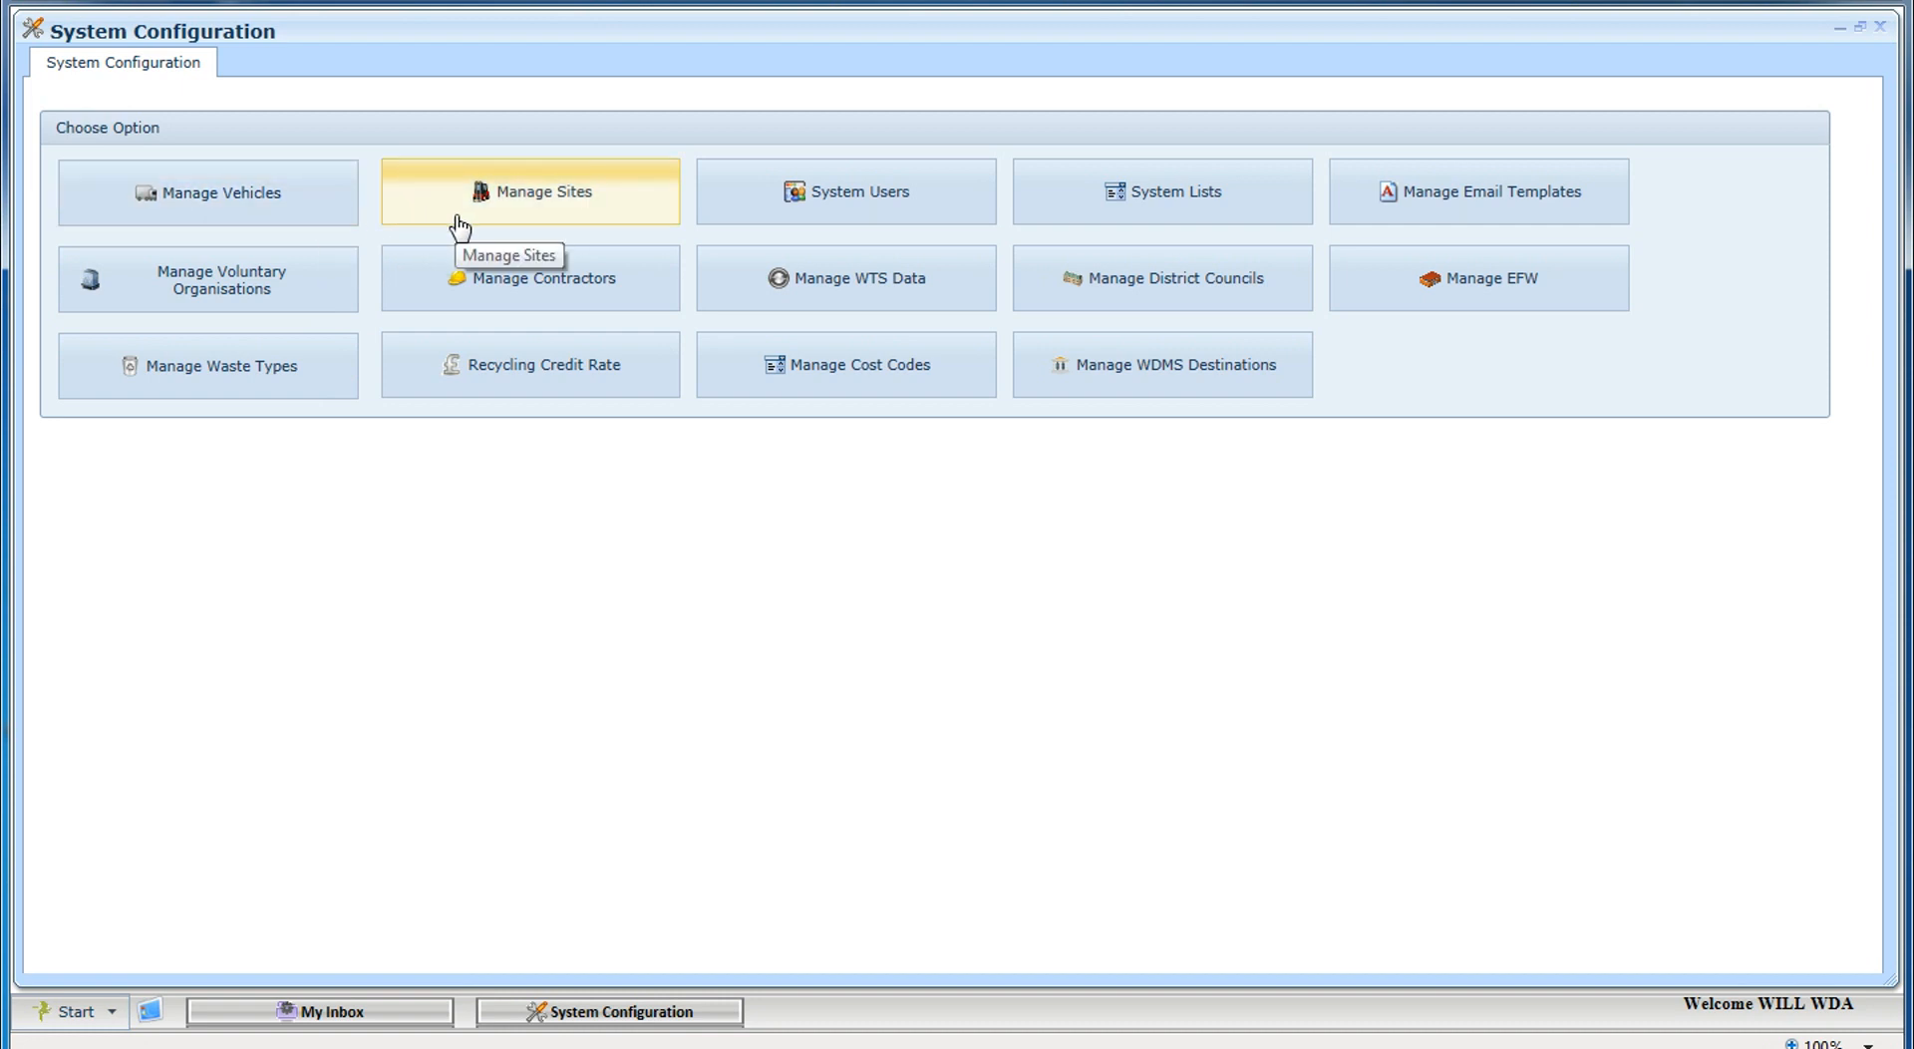
mouse_move(802, 225)
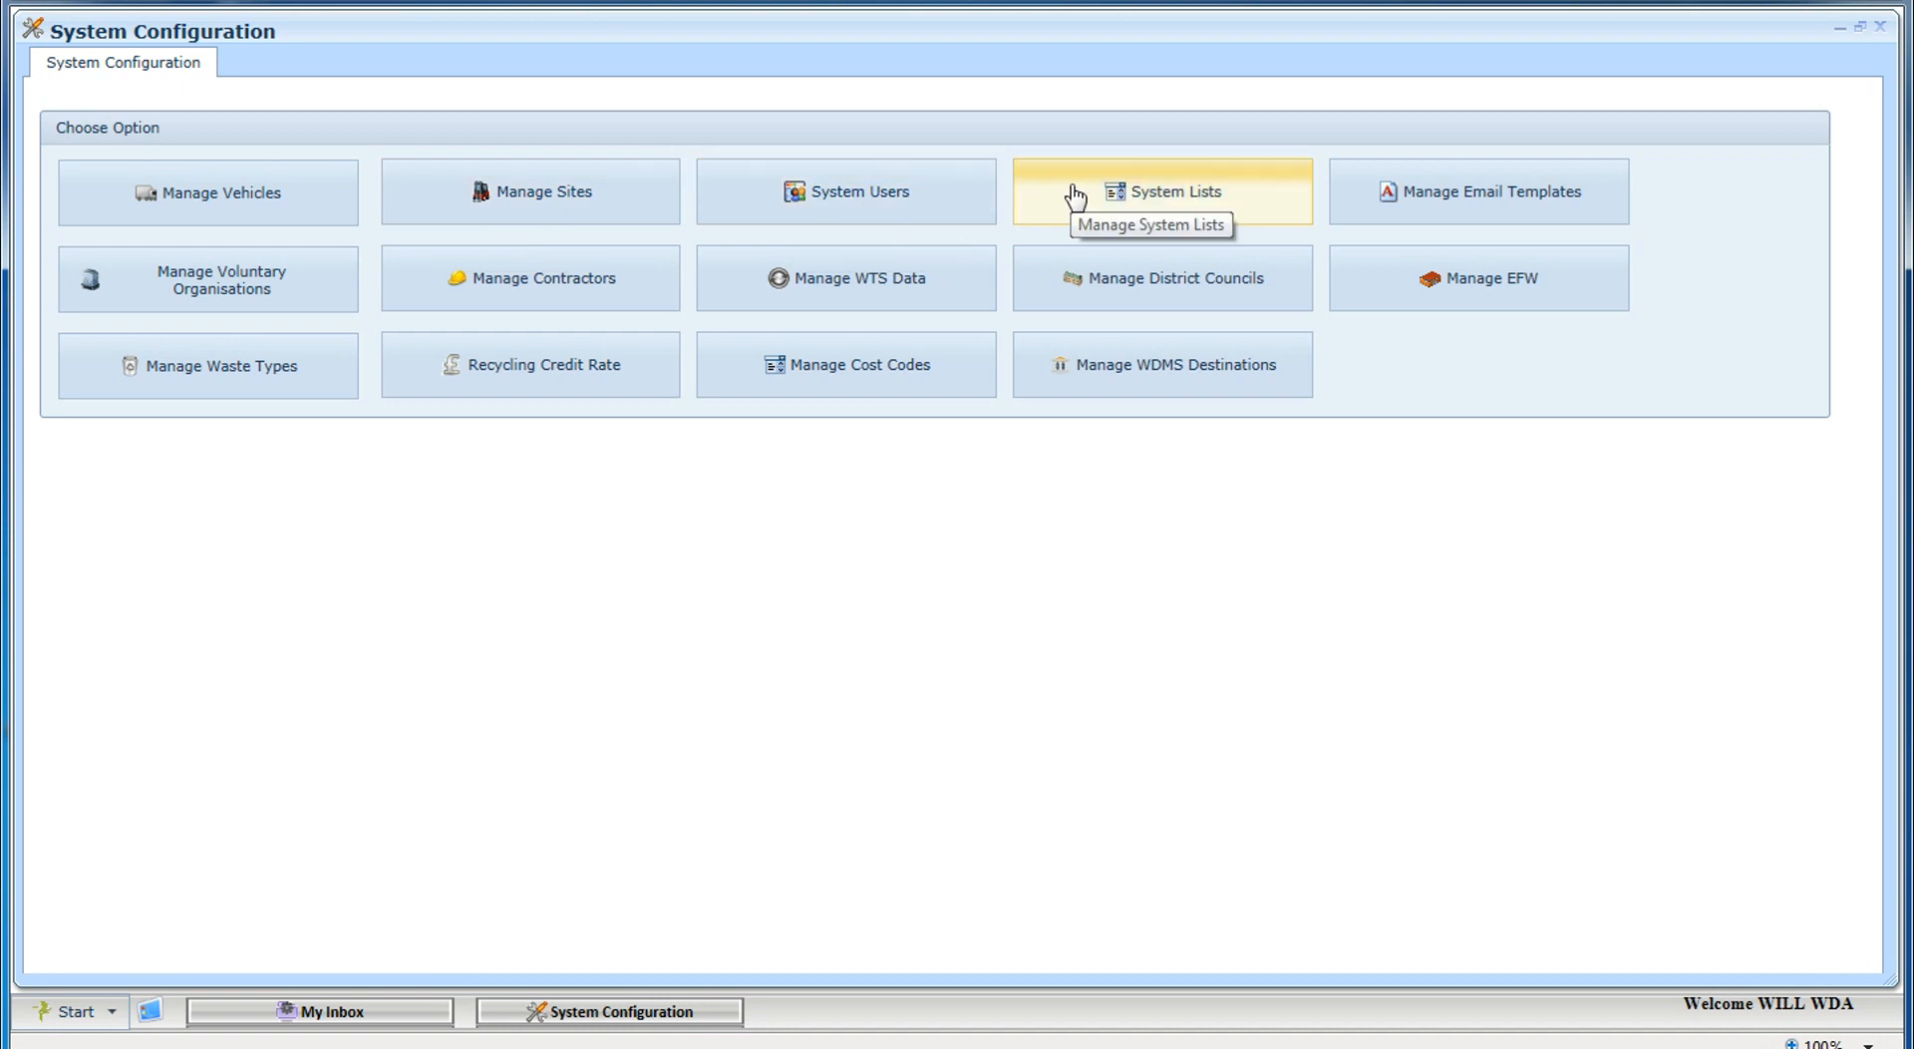
mouse_move(1374, 198)
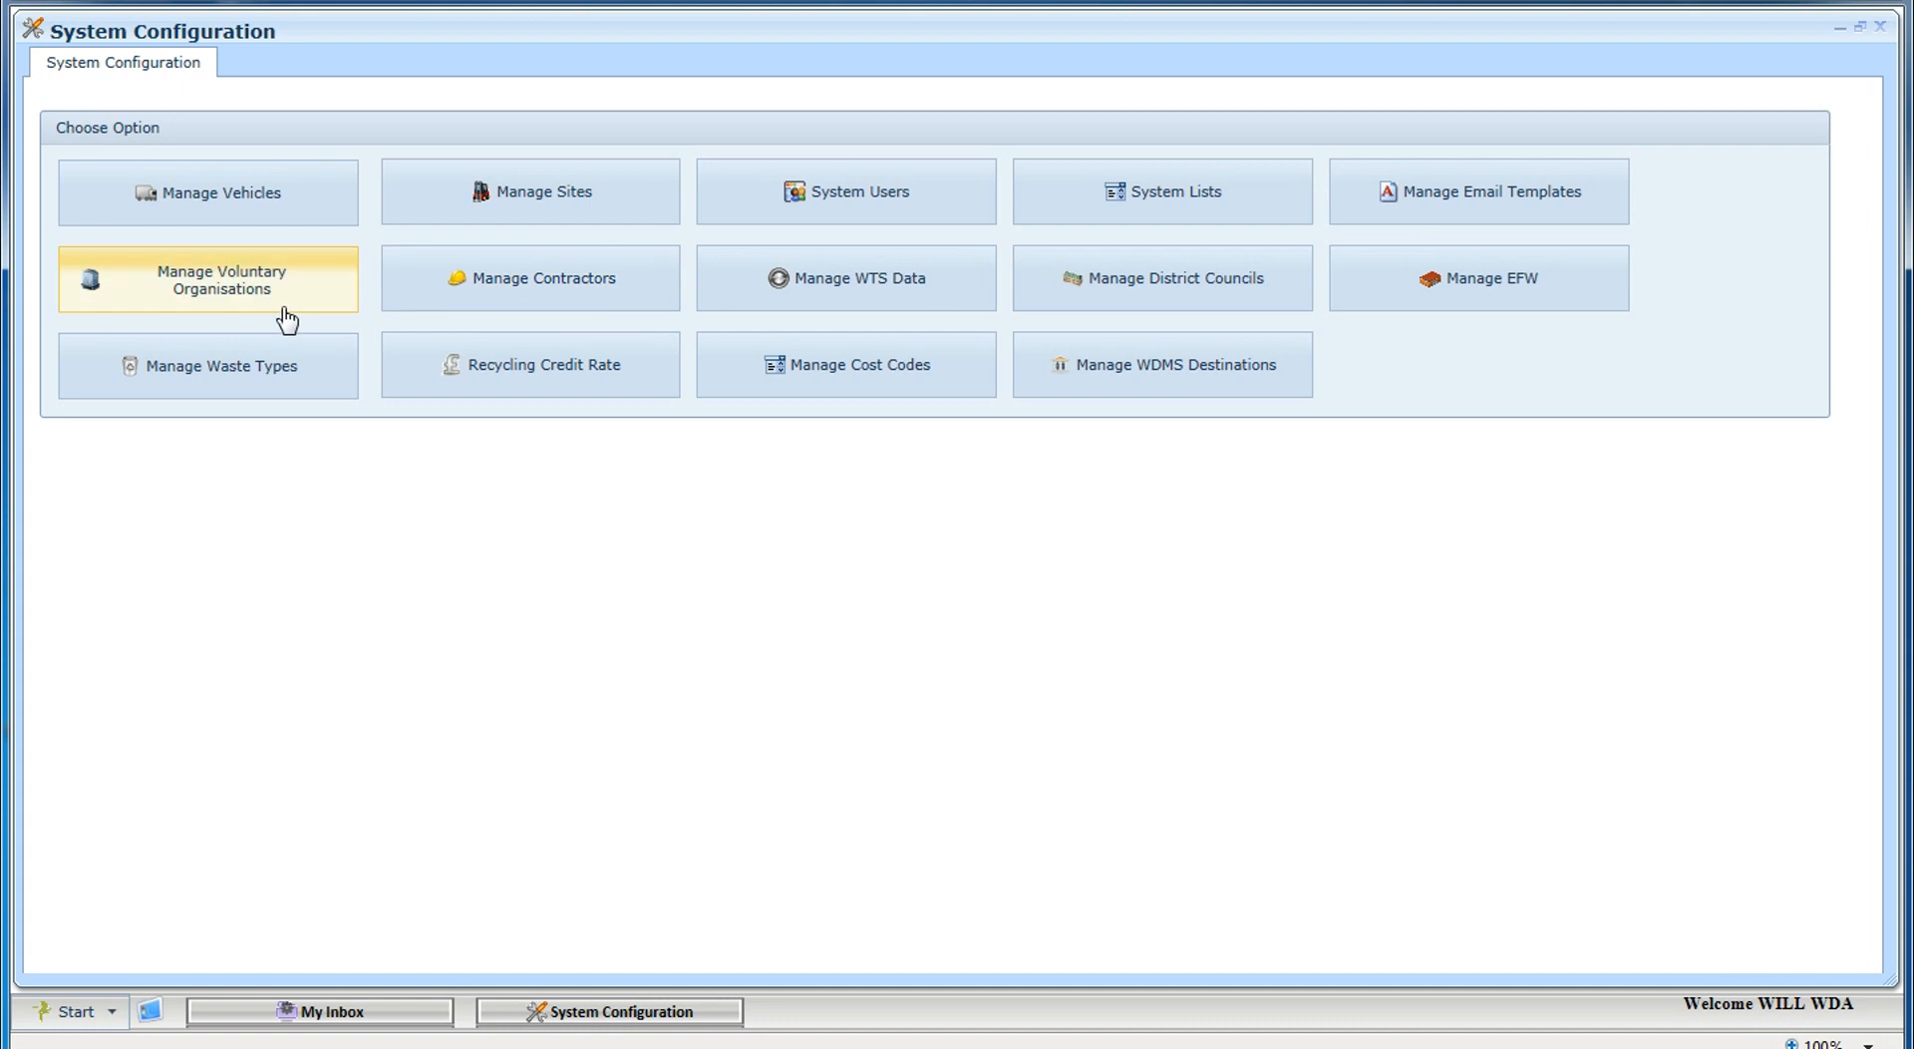
mouse_move(439, 293)
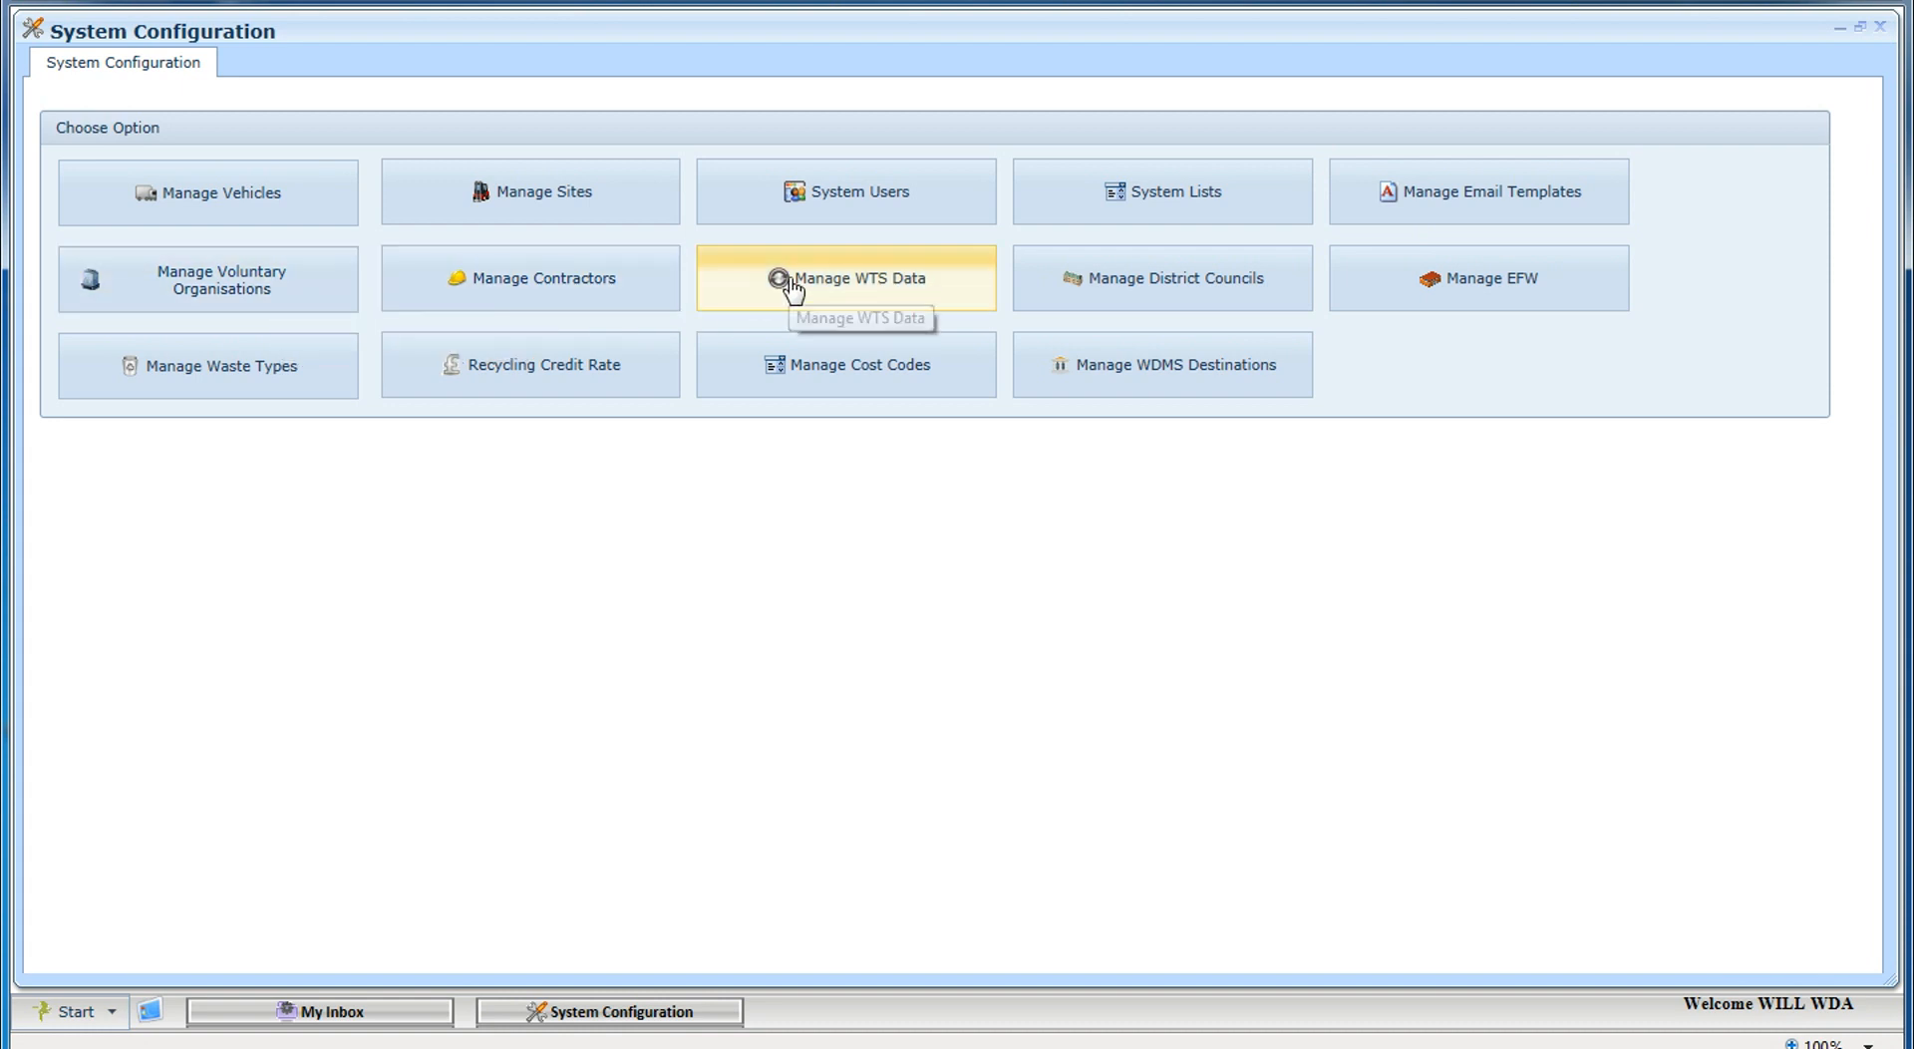
mouse_move(1129, 297)
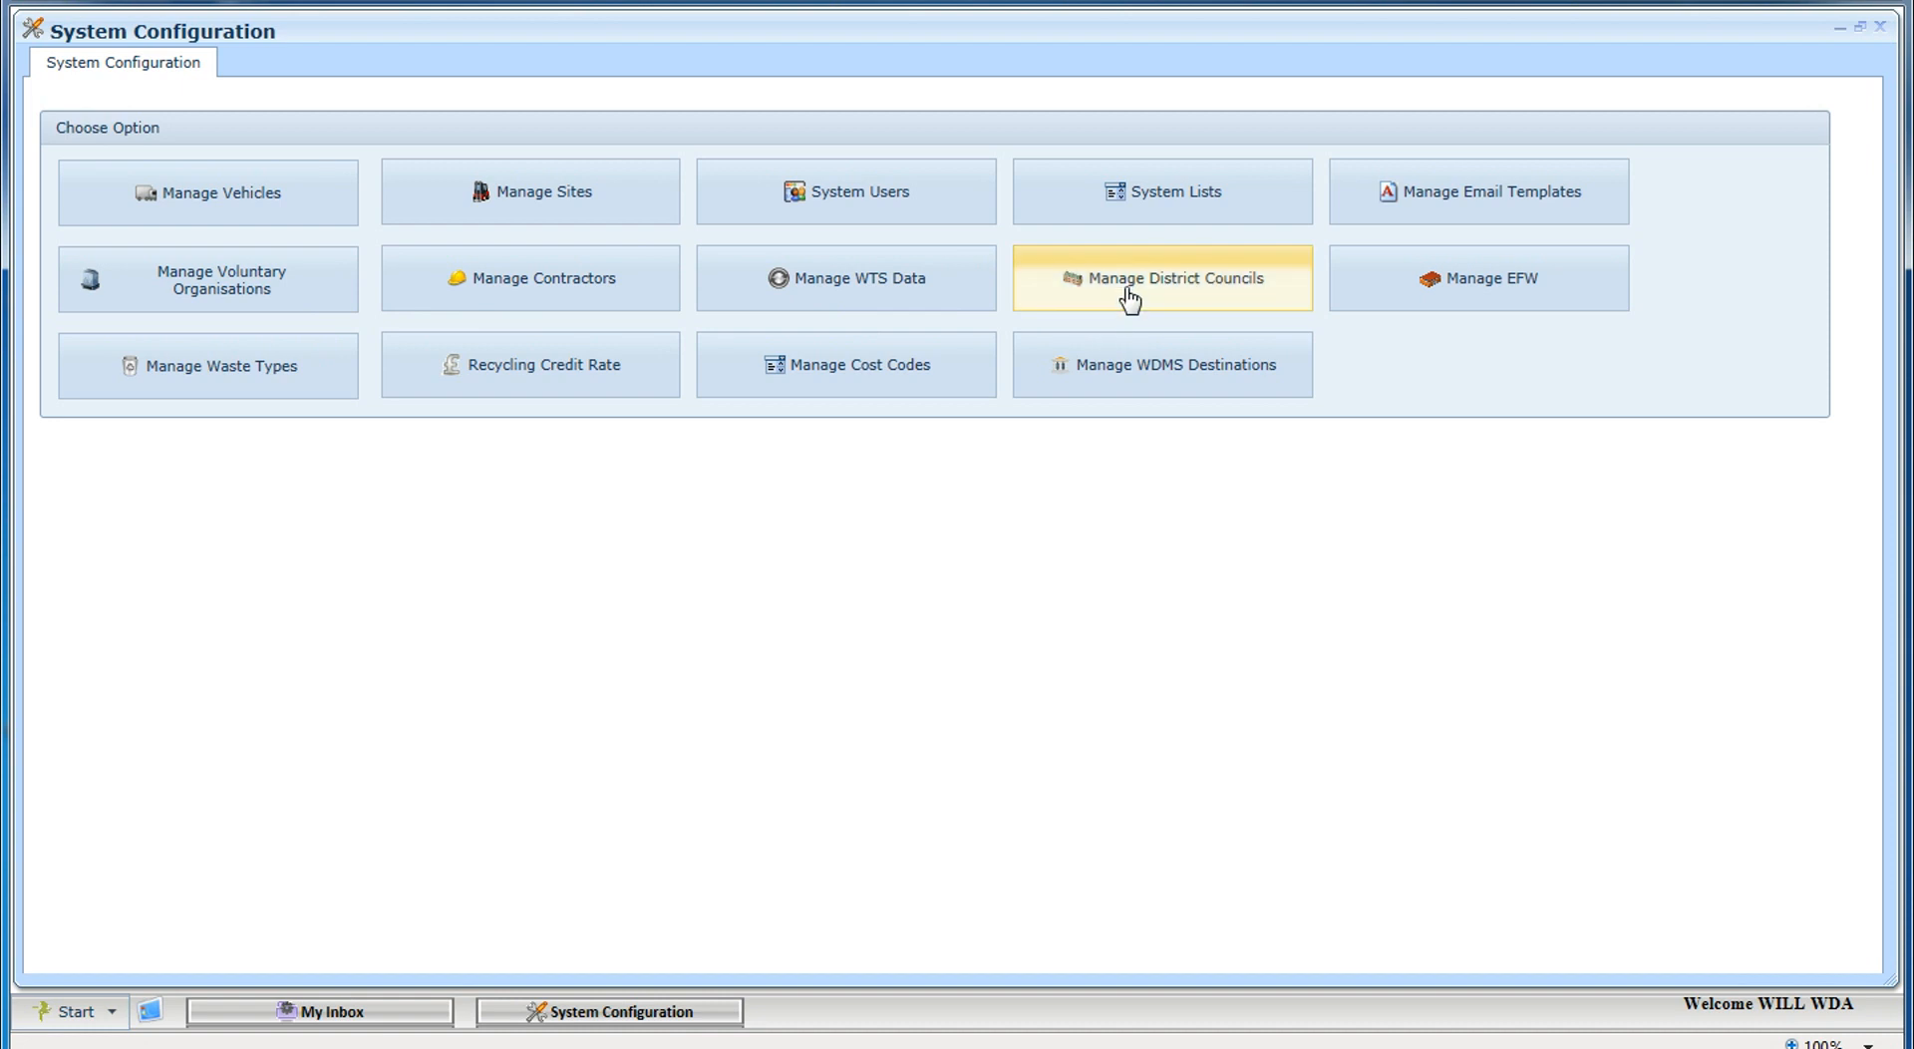
mouse_move(1372, 302)
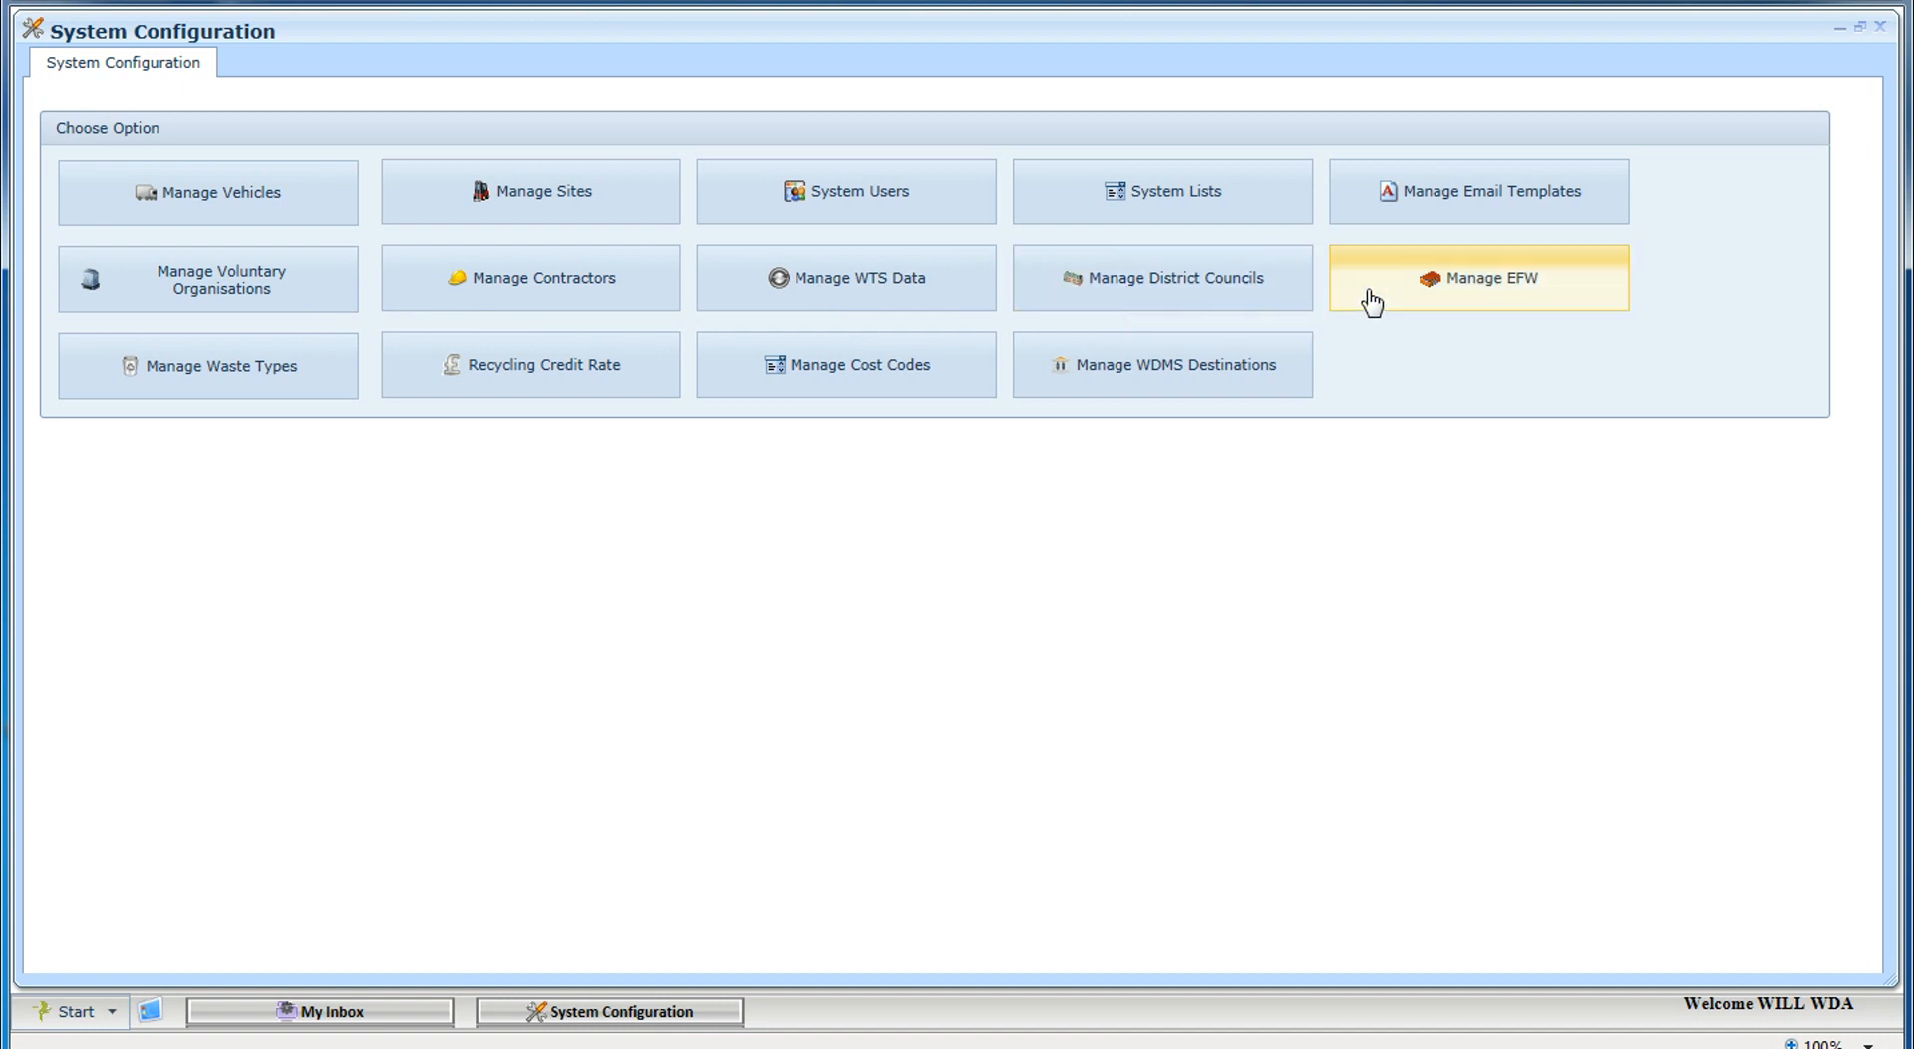
mouse_move(654, 456)
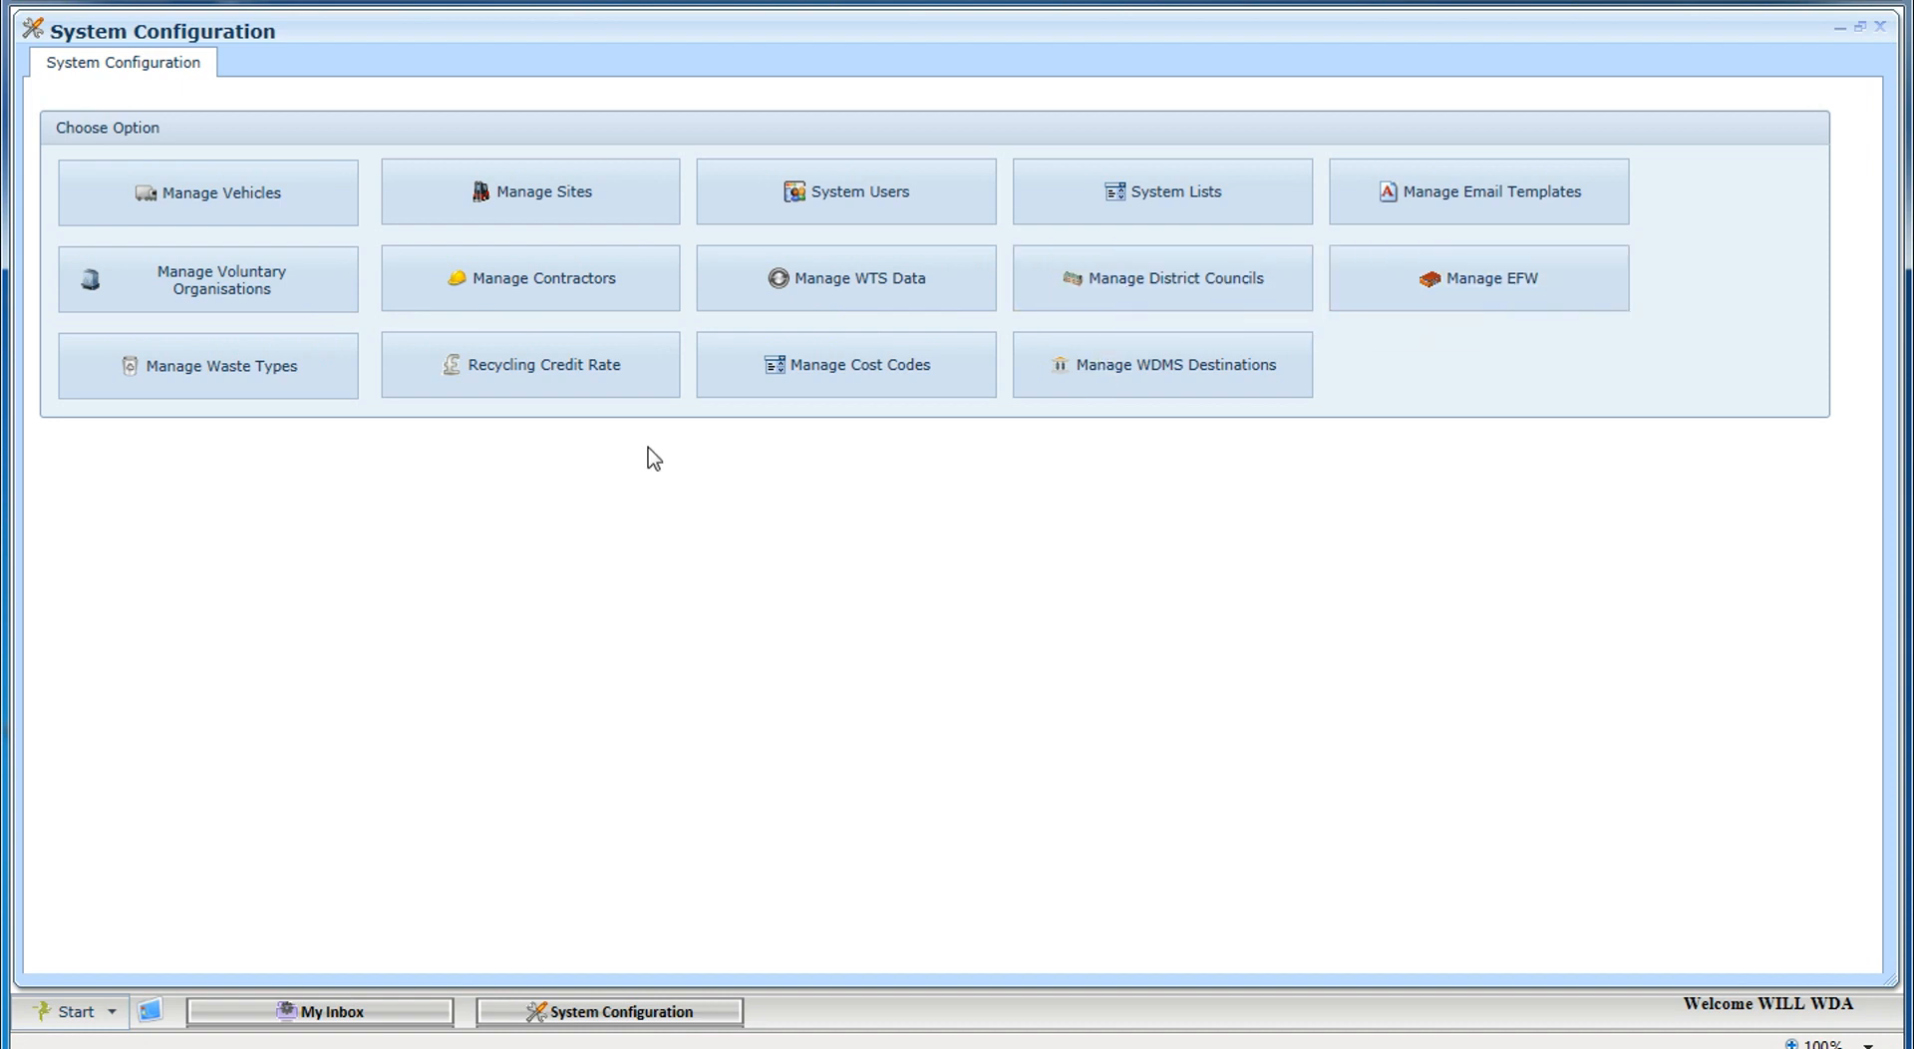
mouse_move(531, 365)
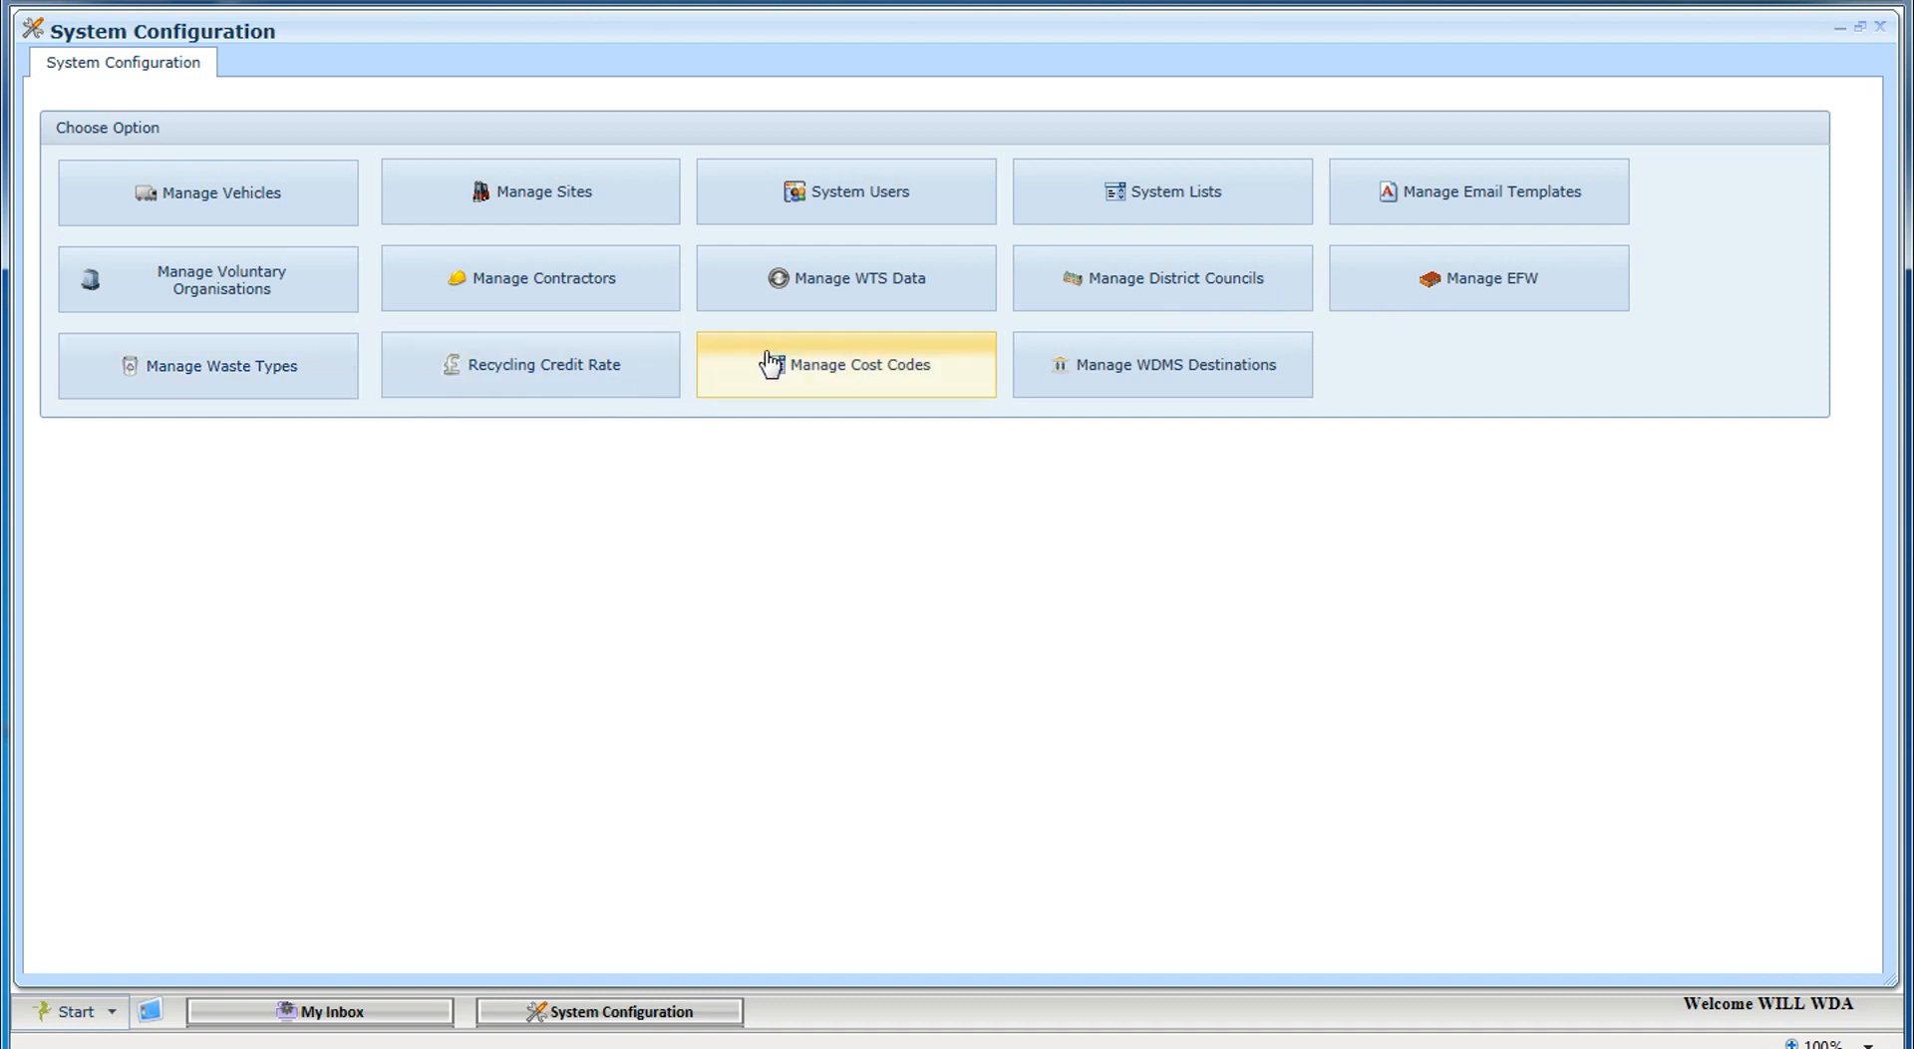
mouse_move(770, 363)
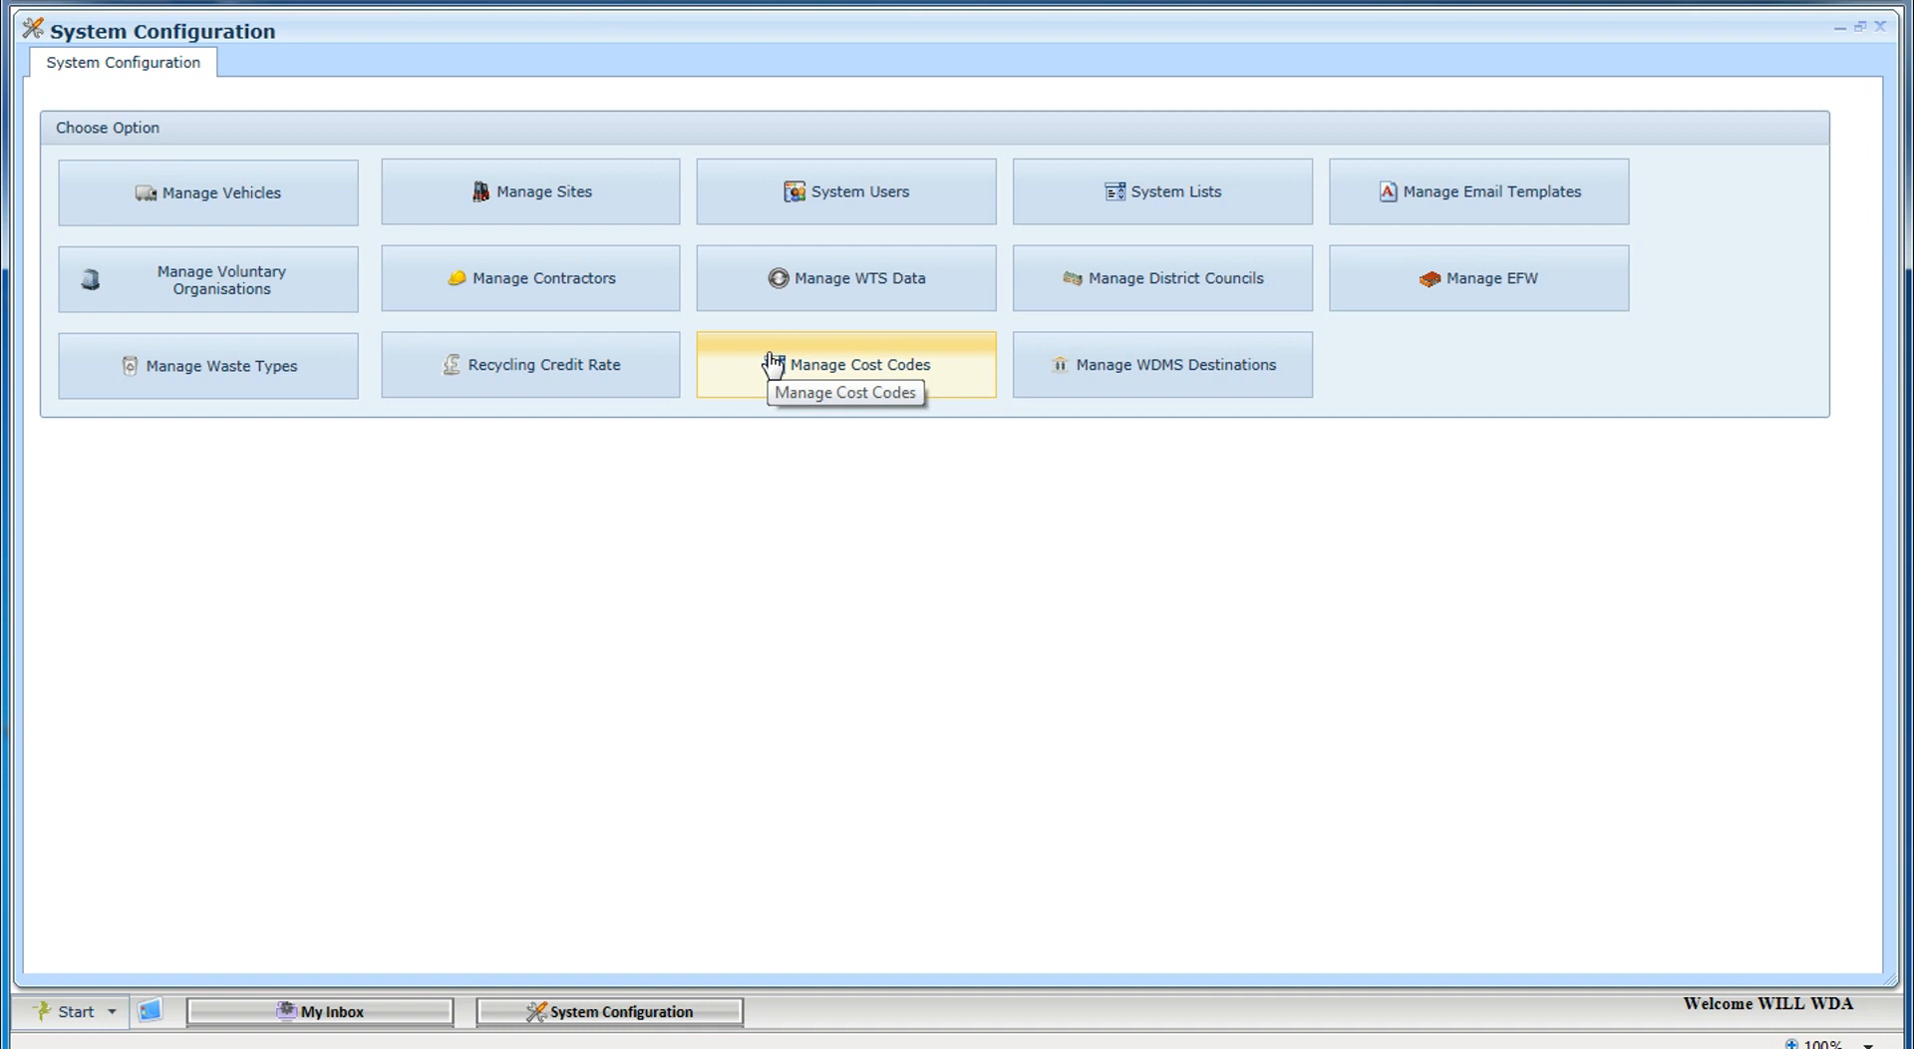
mouse_move(514, 148)
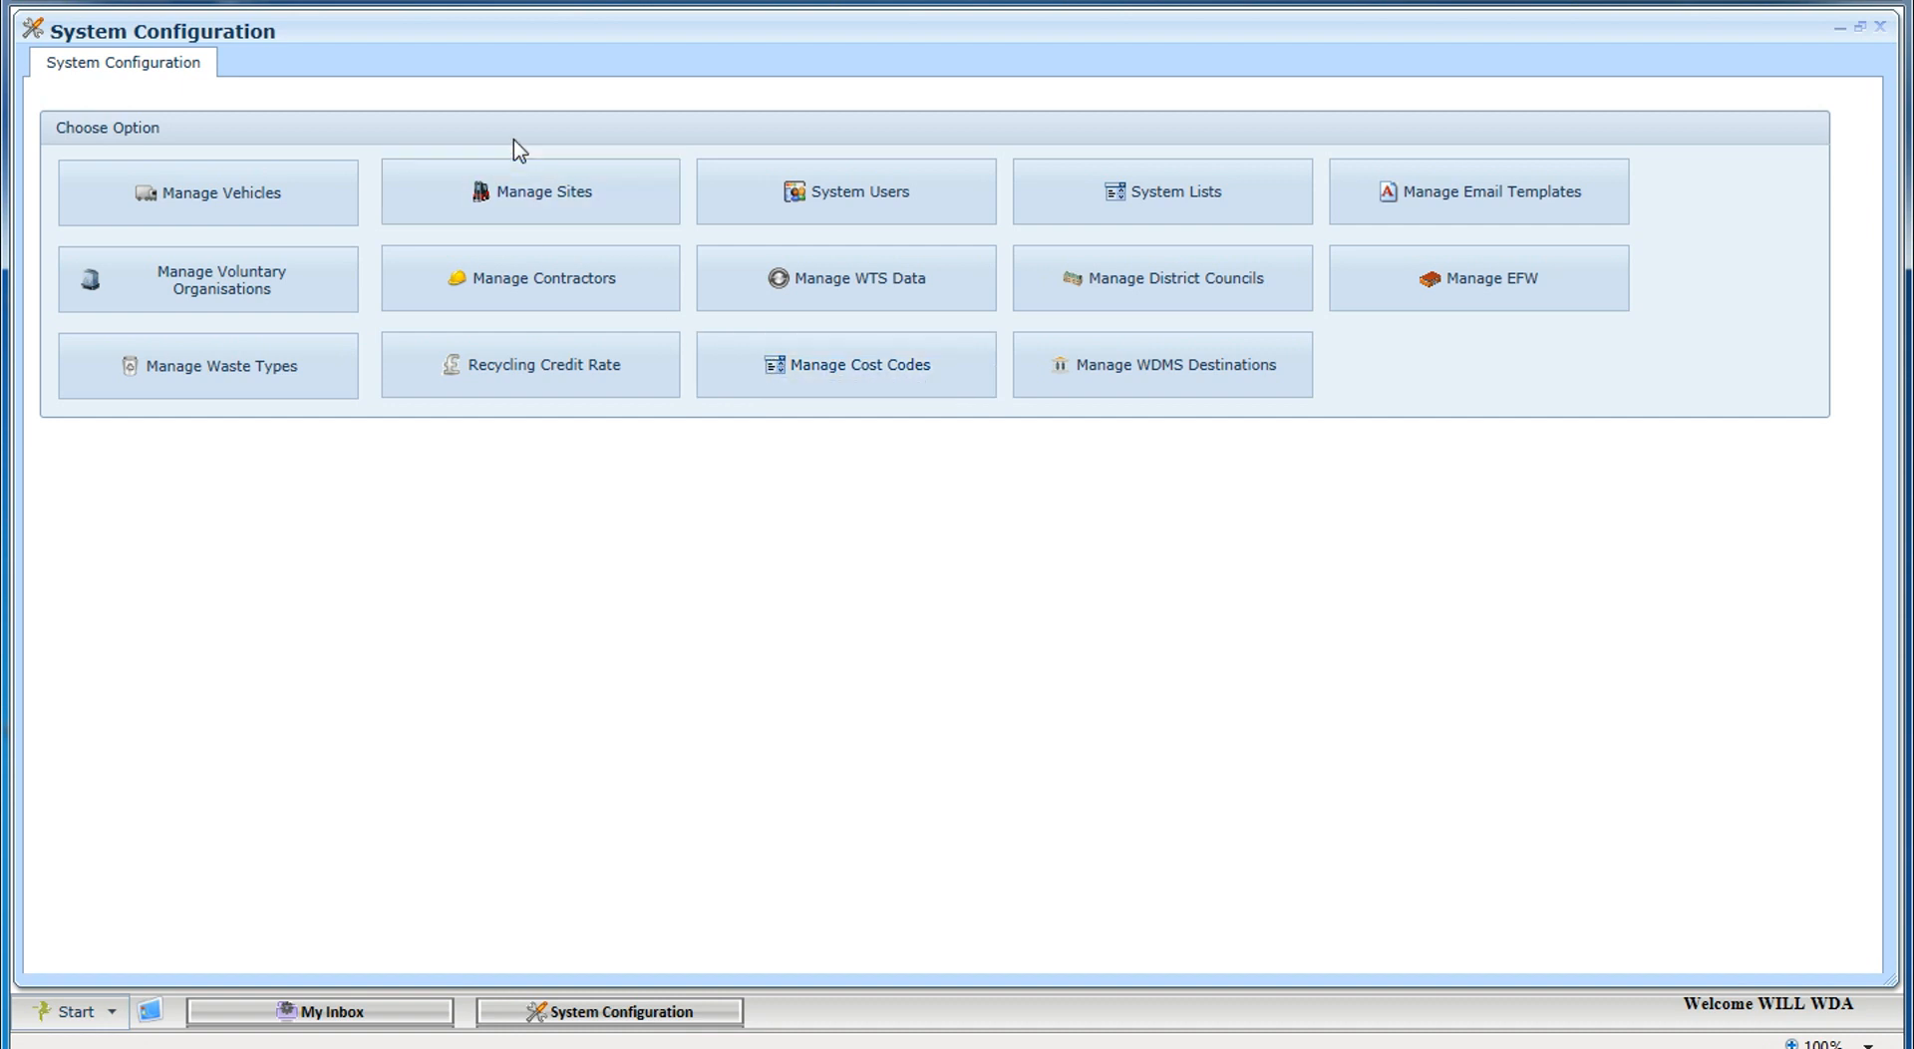
Show the Manage Sites list with type, operator and address for each site
click(542, 191)
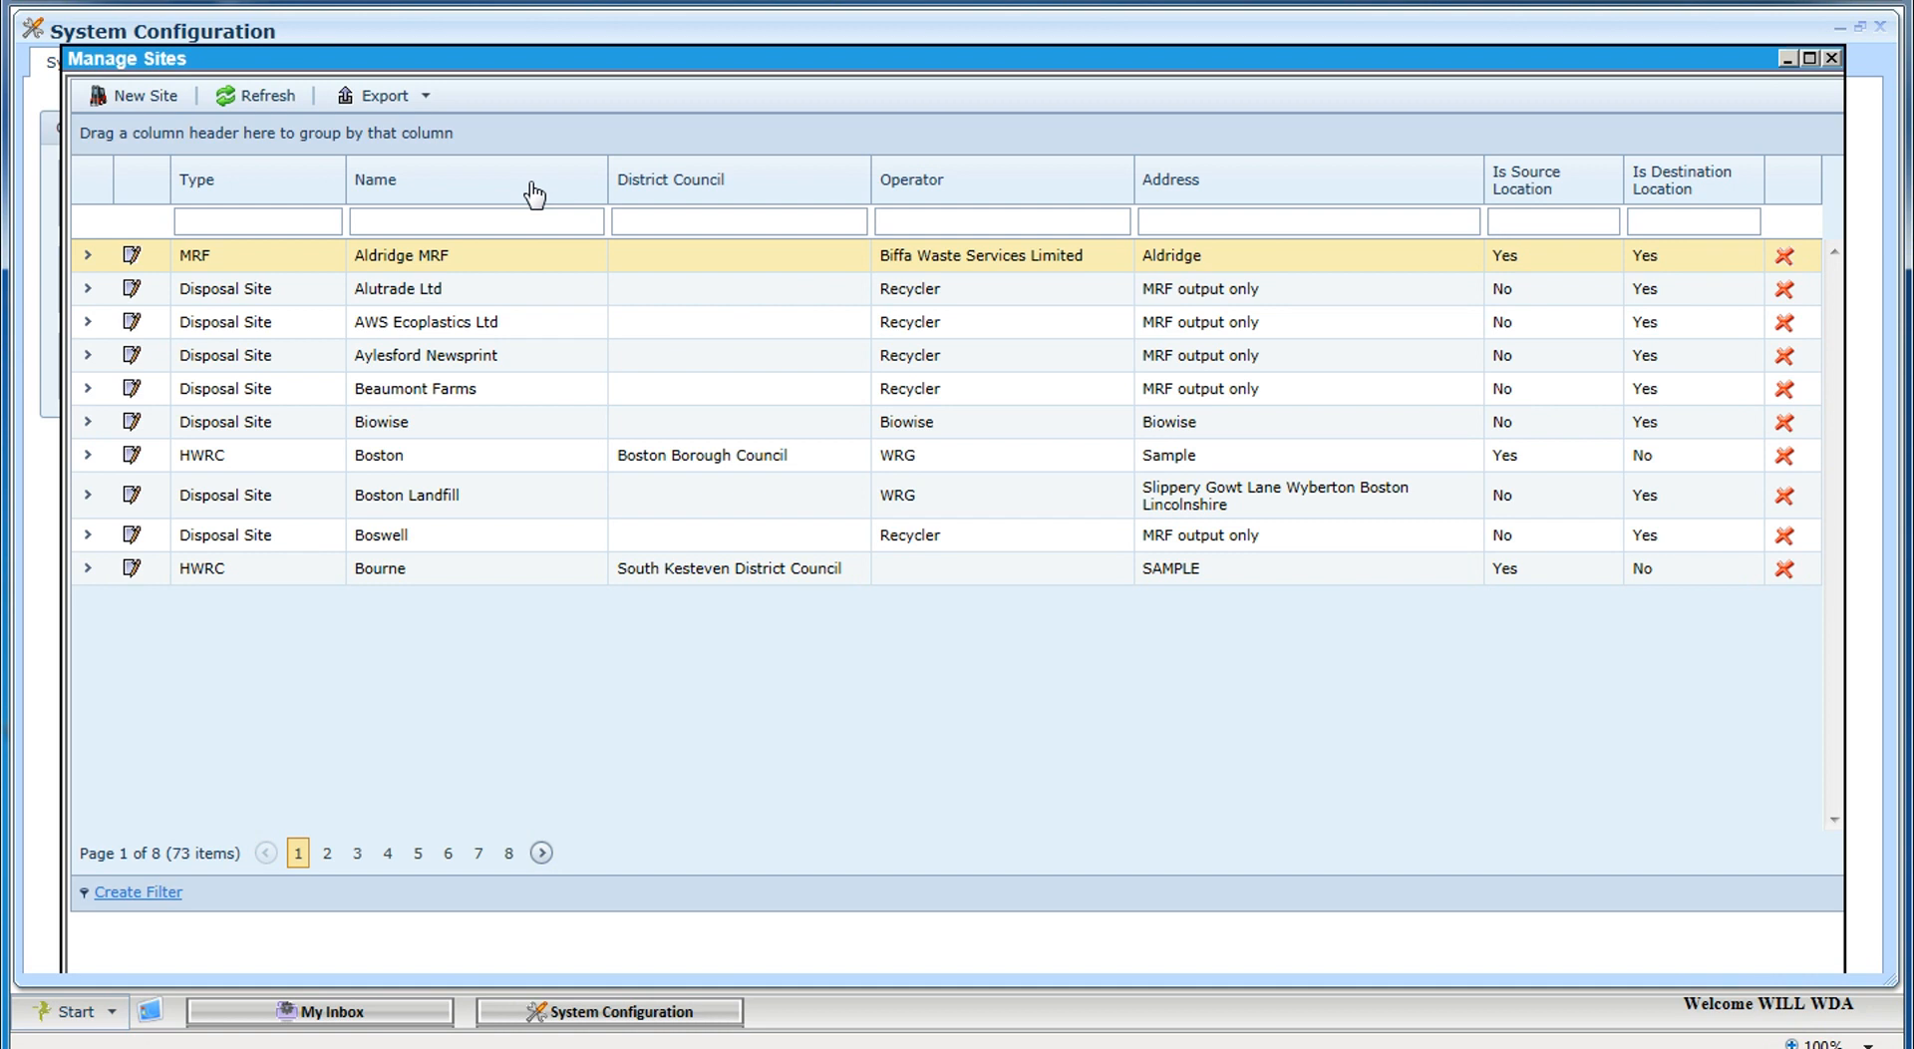
mouse_move(335, 393)
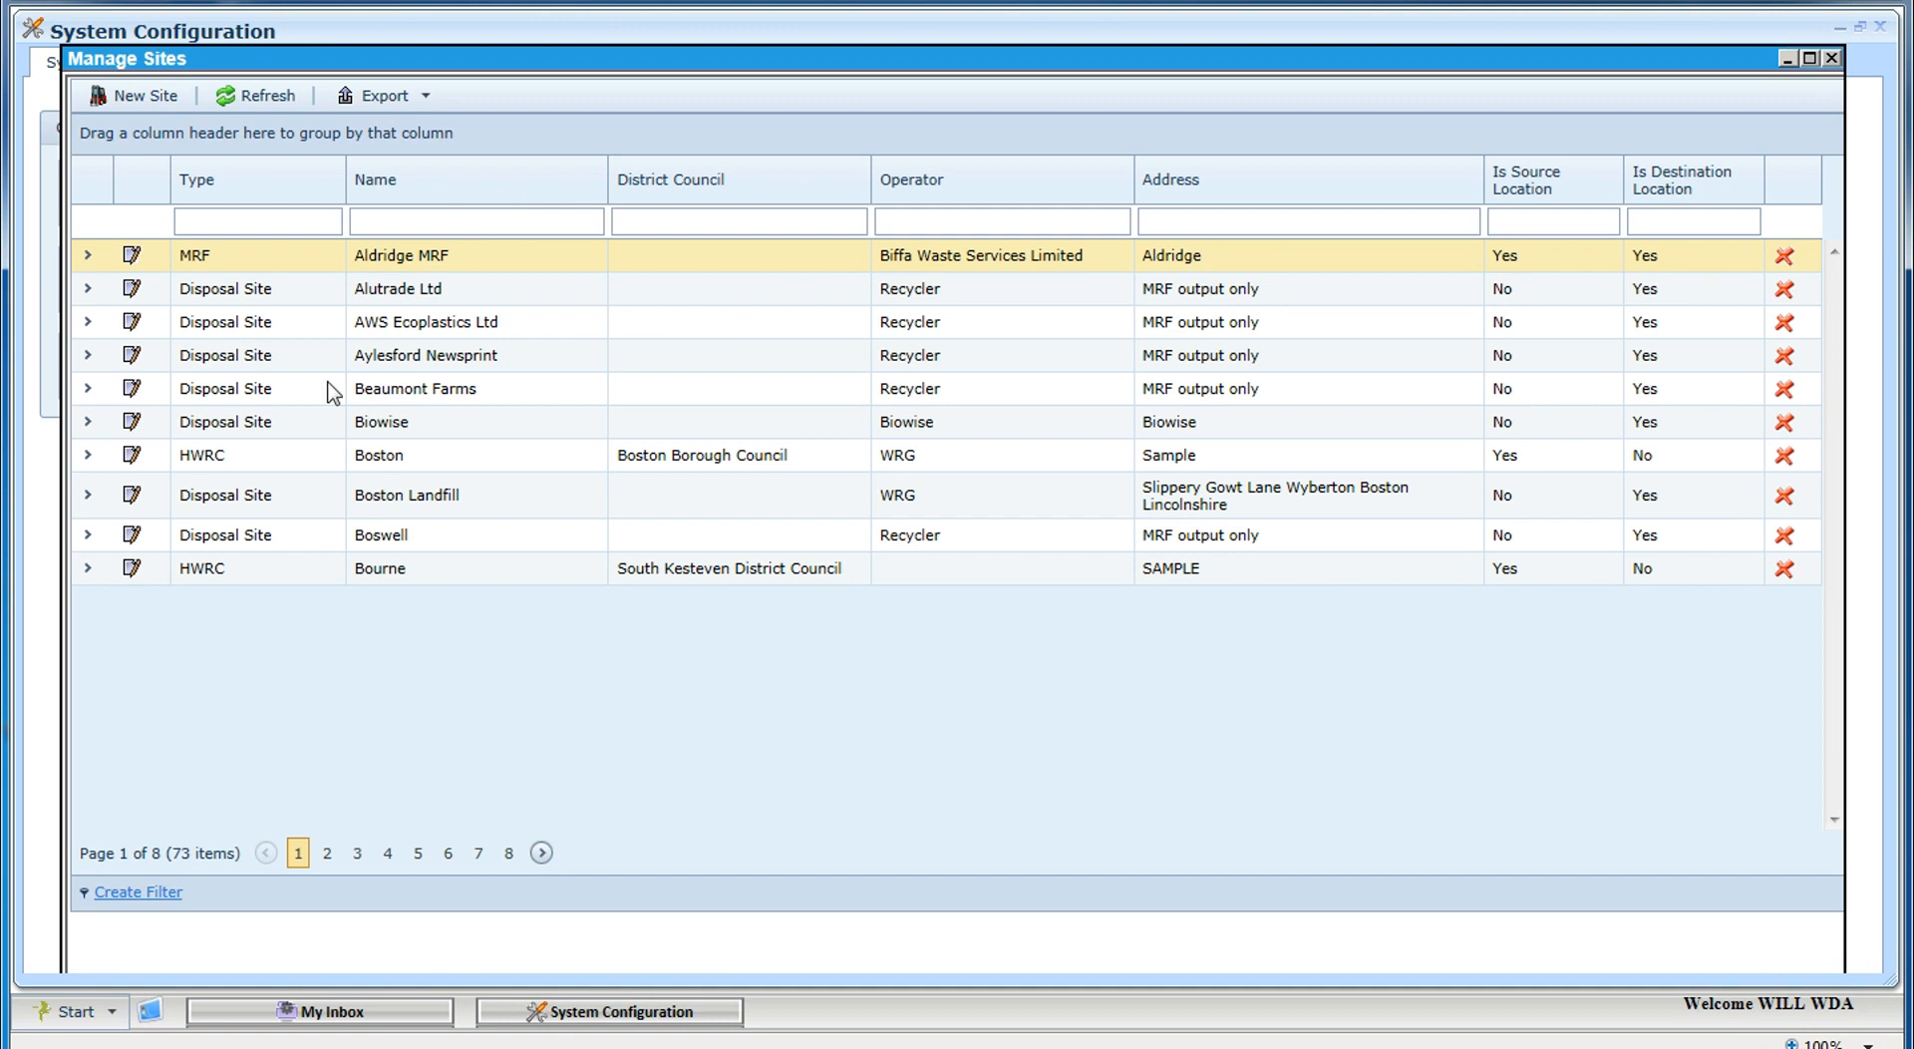
mouse_move(88, 430)
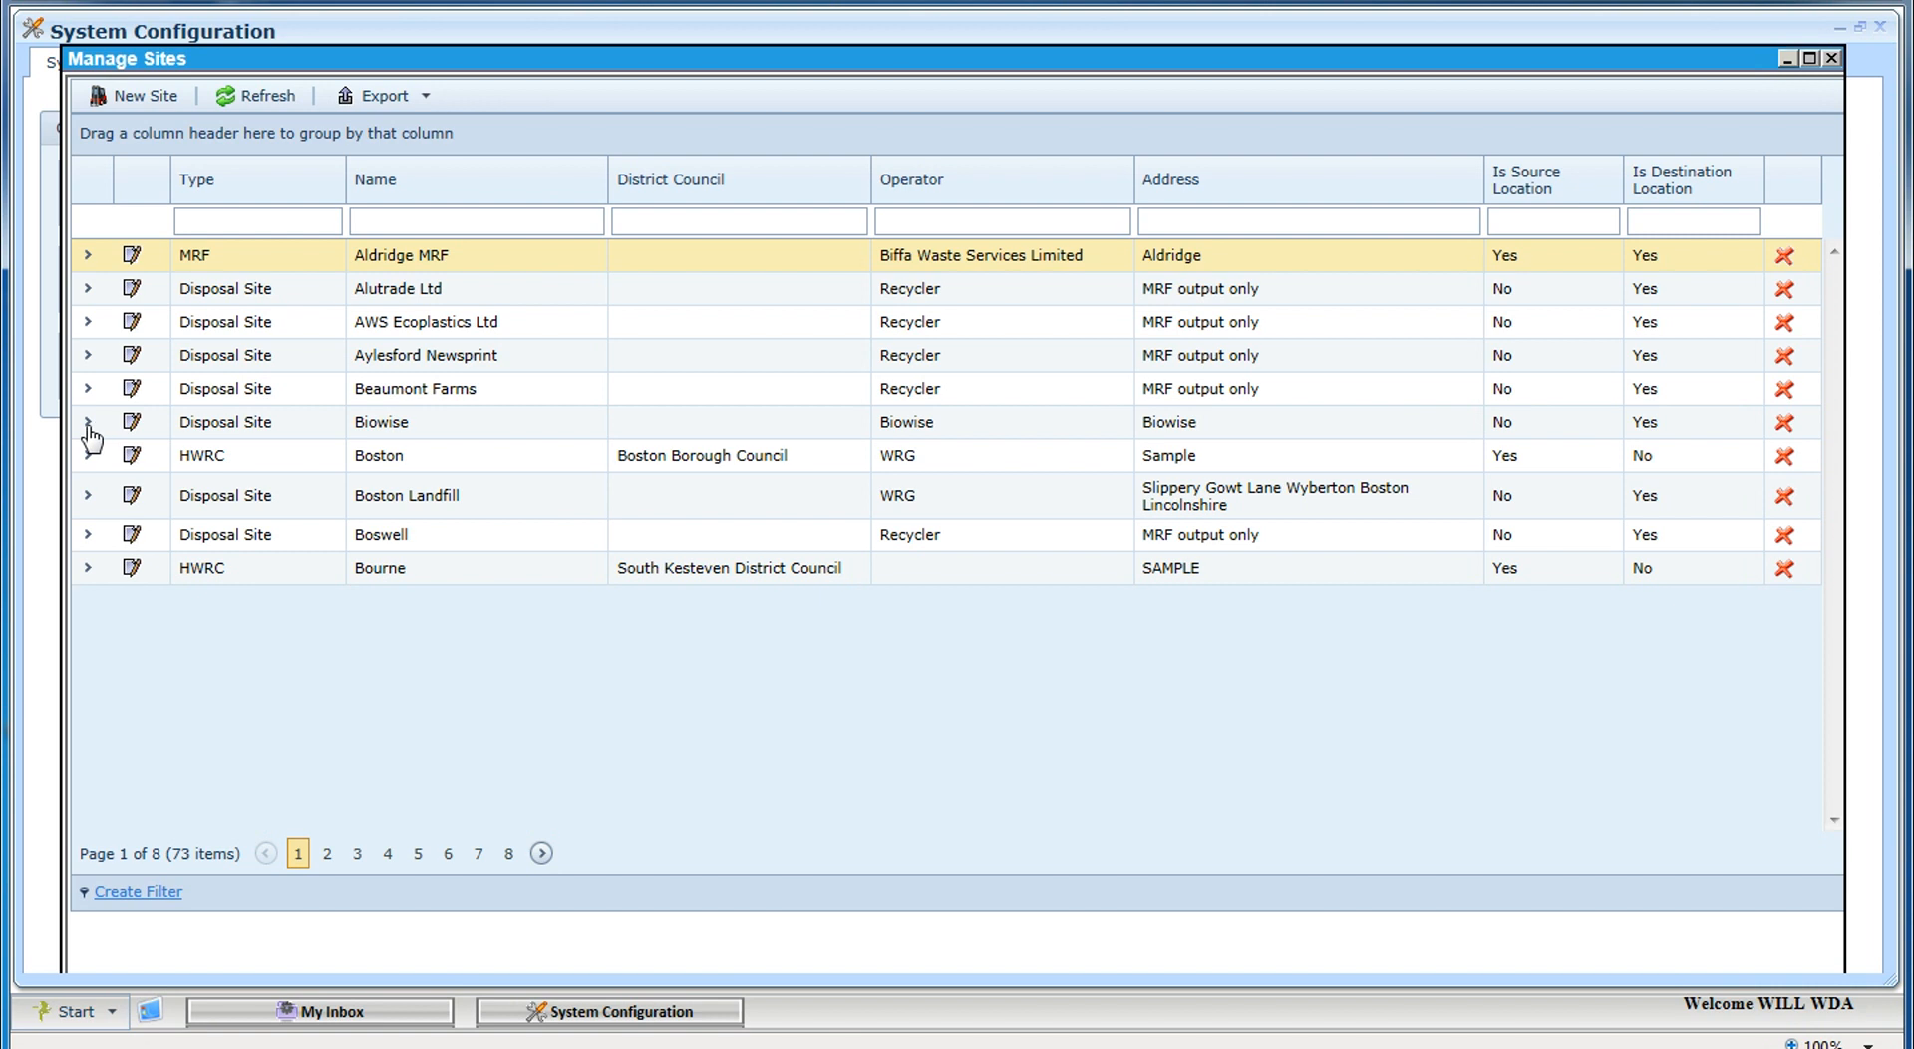
Expand the Biowise row to reveal its Green Garden Waste fee of £23.65 per tonne
click(86, 421)
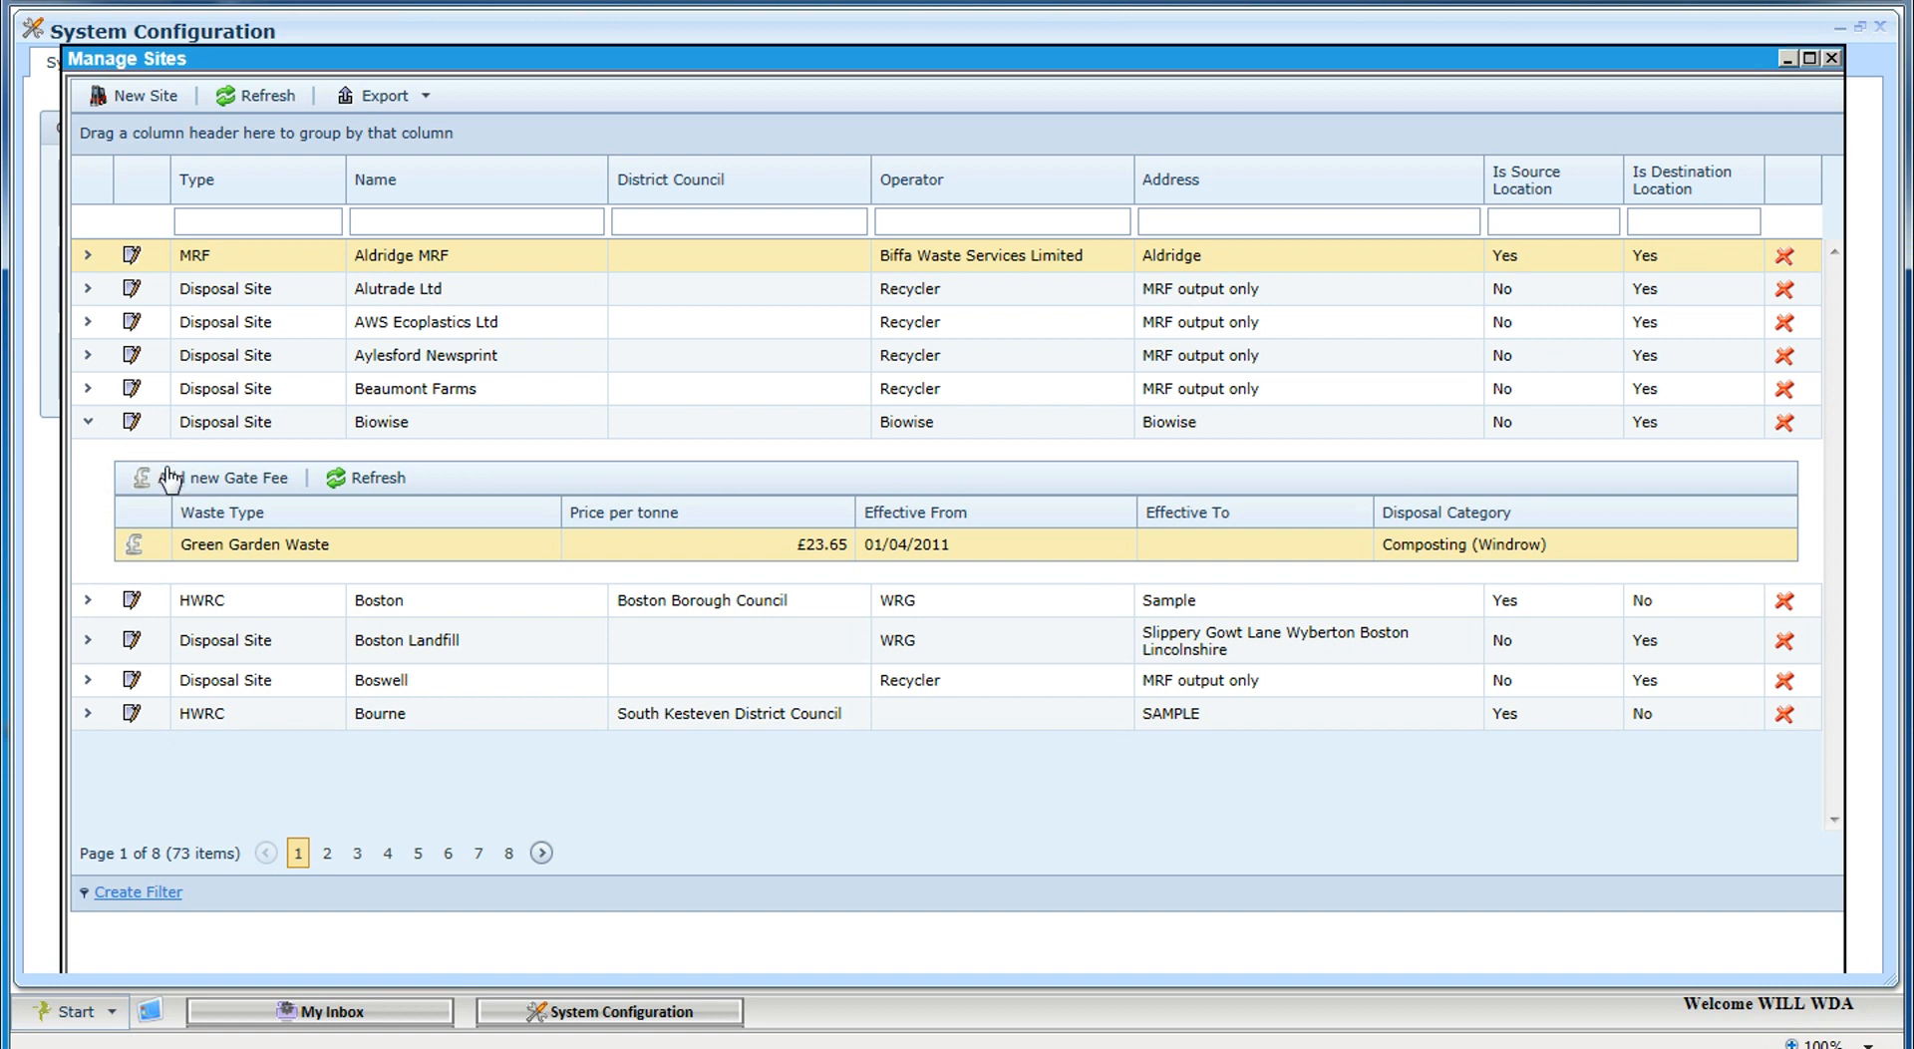
Add a new Biowise gate fee: Cans - Aluminium, 10 per tonne, Recycling disposal category
click(231, 476)
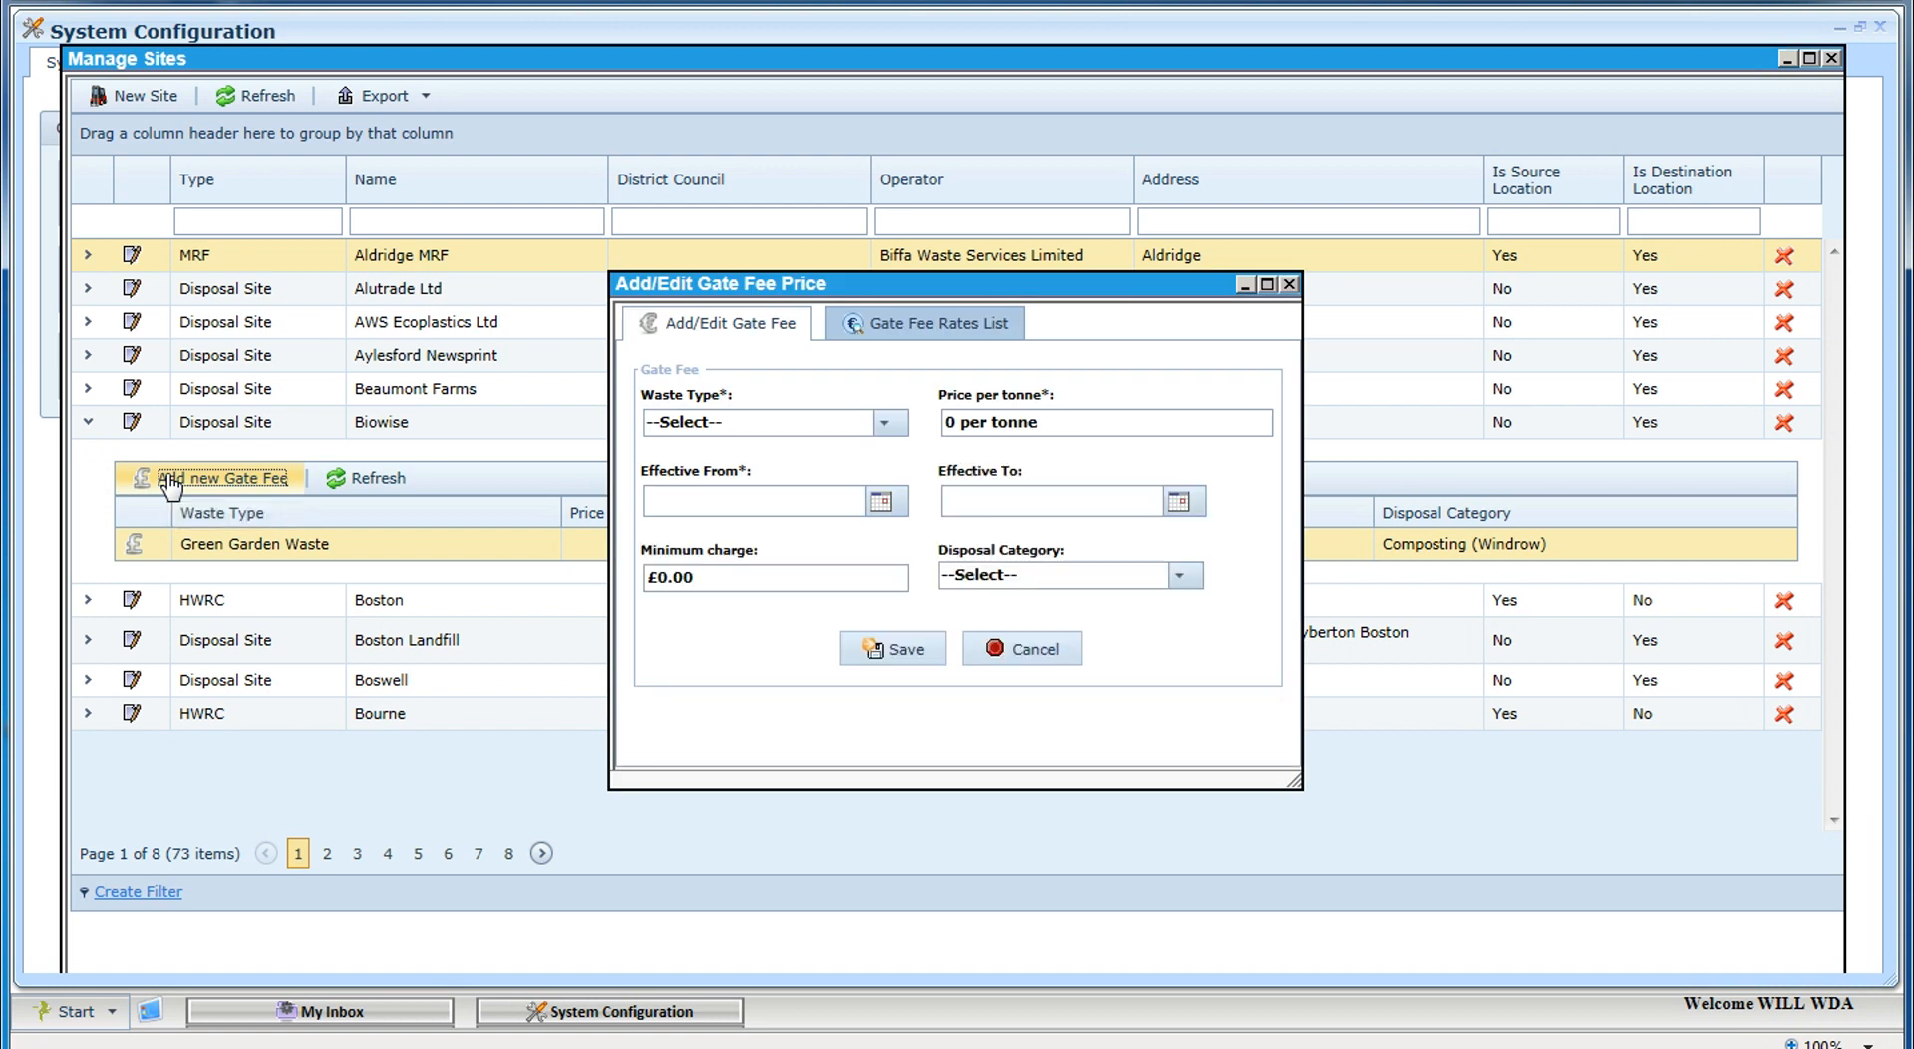
mouse_move(226, 476)
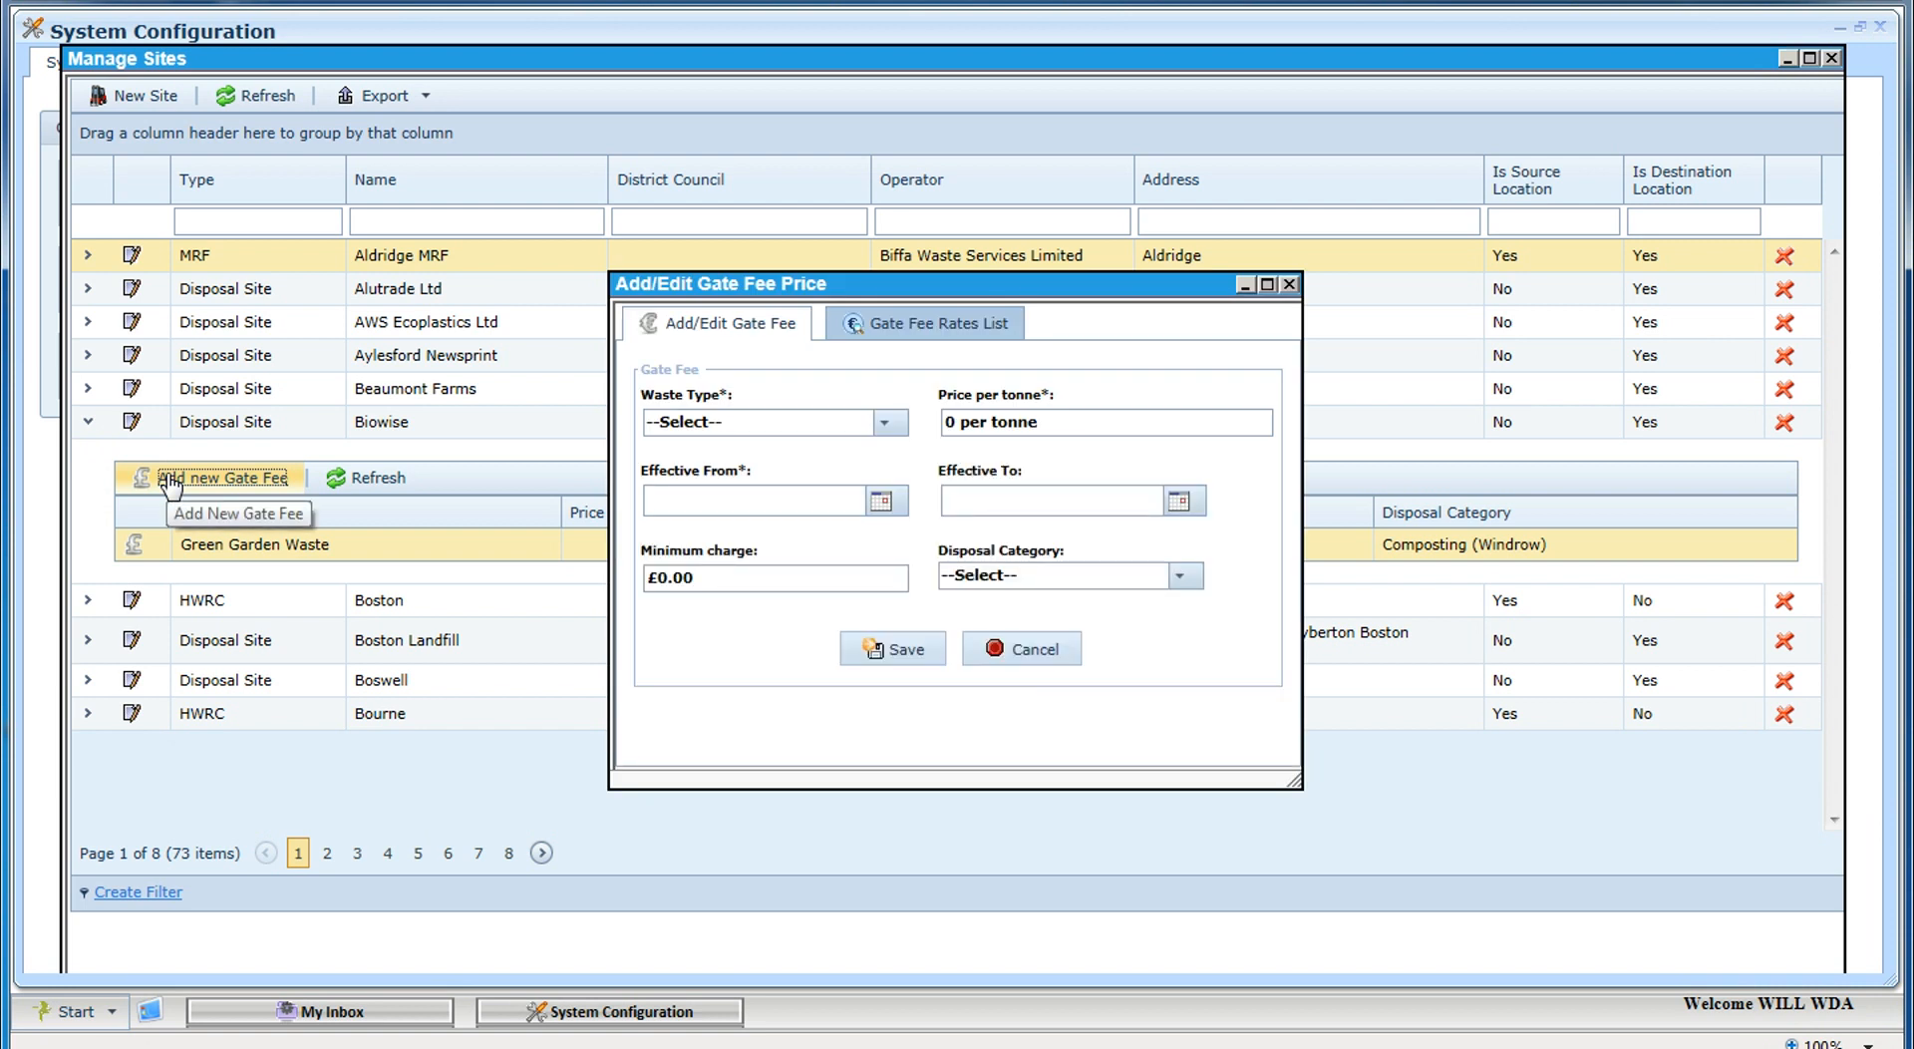
mouse_move(886, 420)
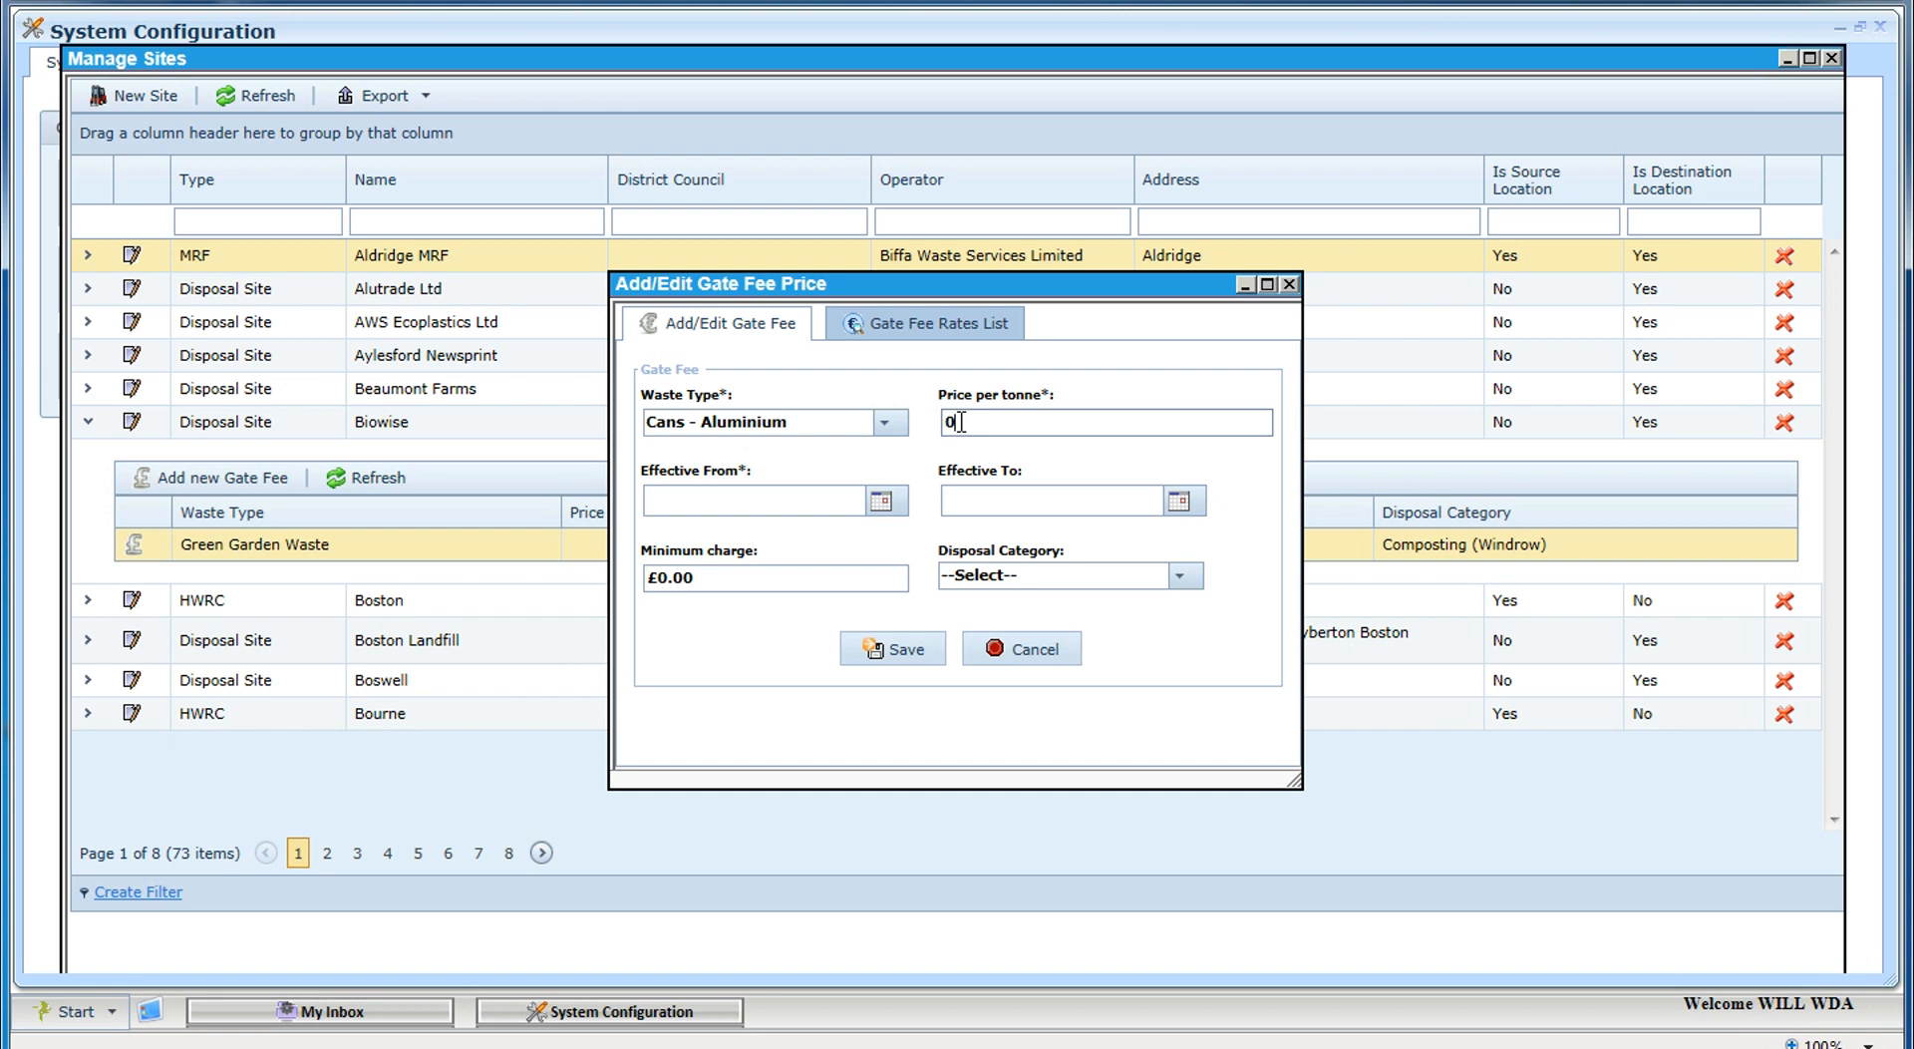
text(10 per tonne)
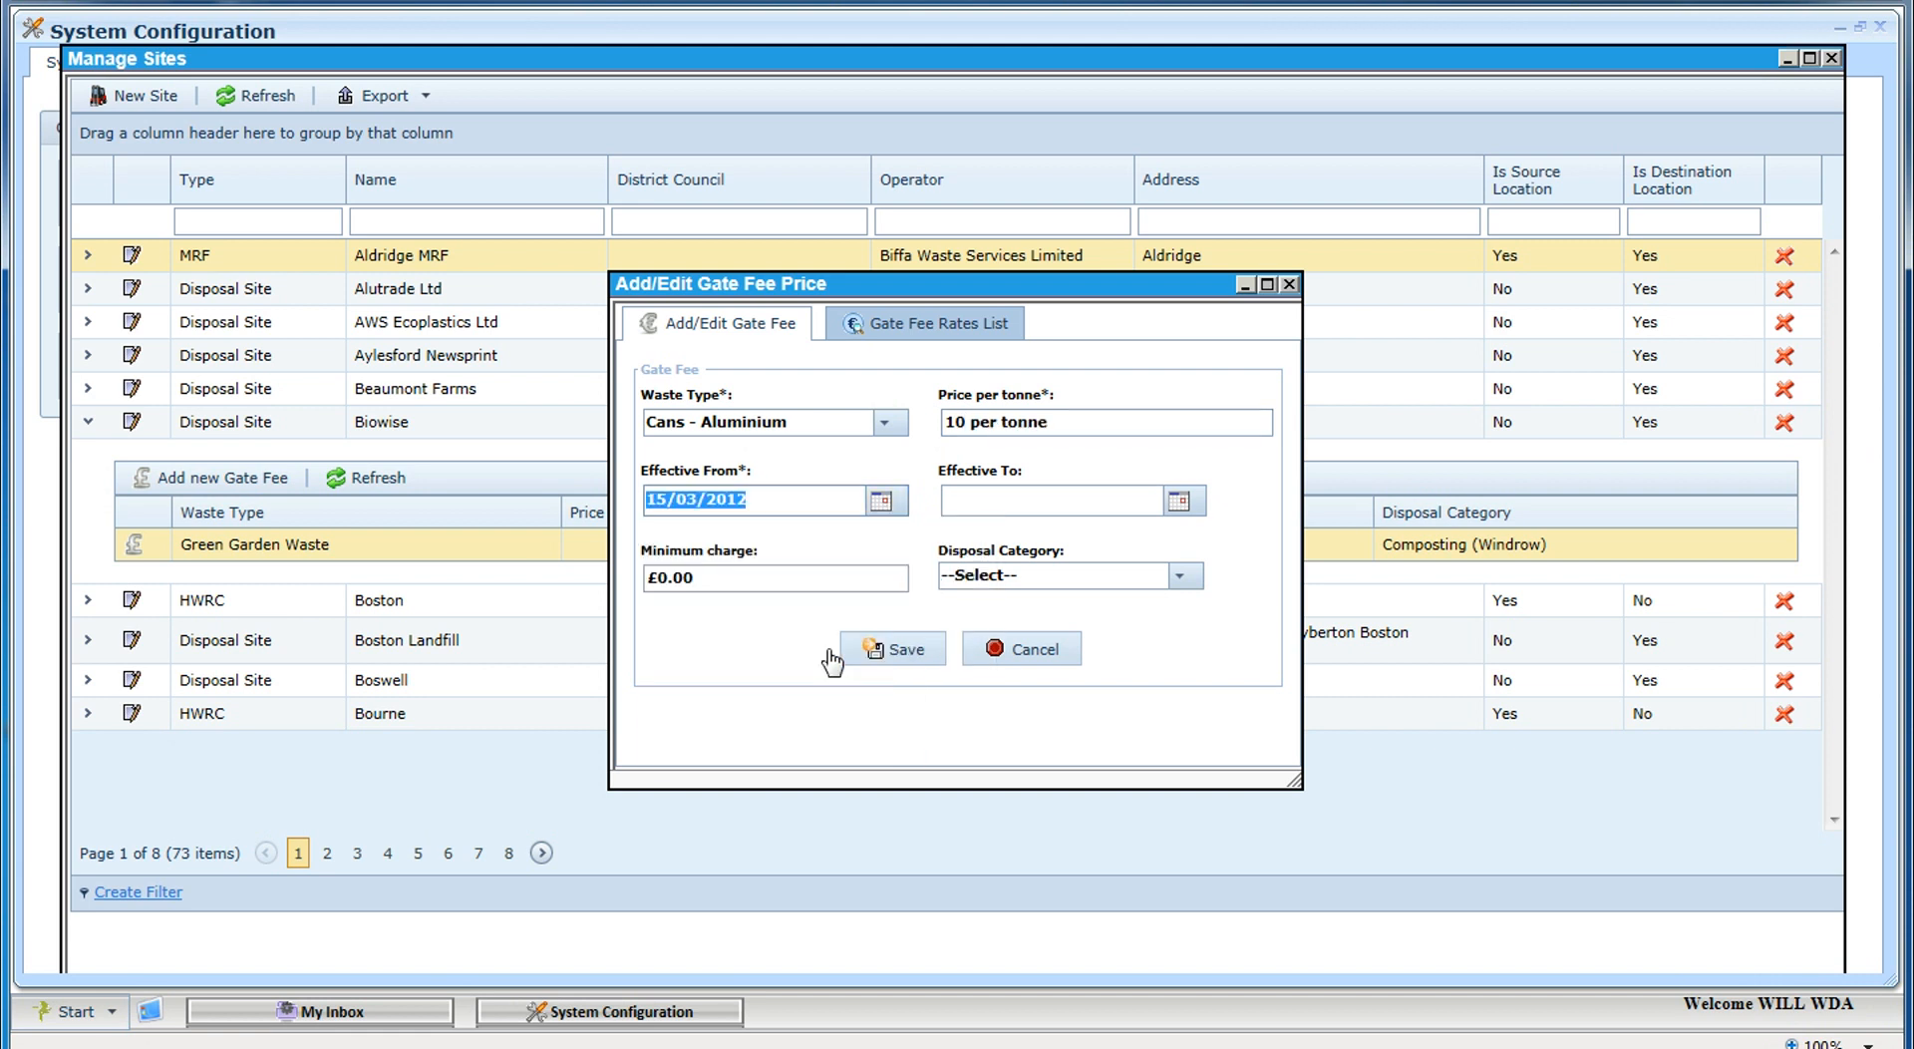
mouse_move(973, 541)
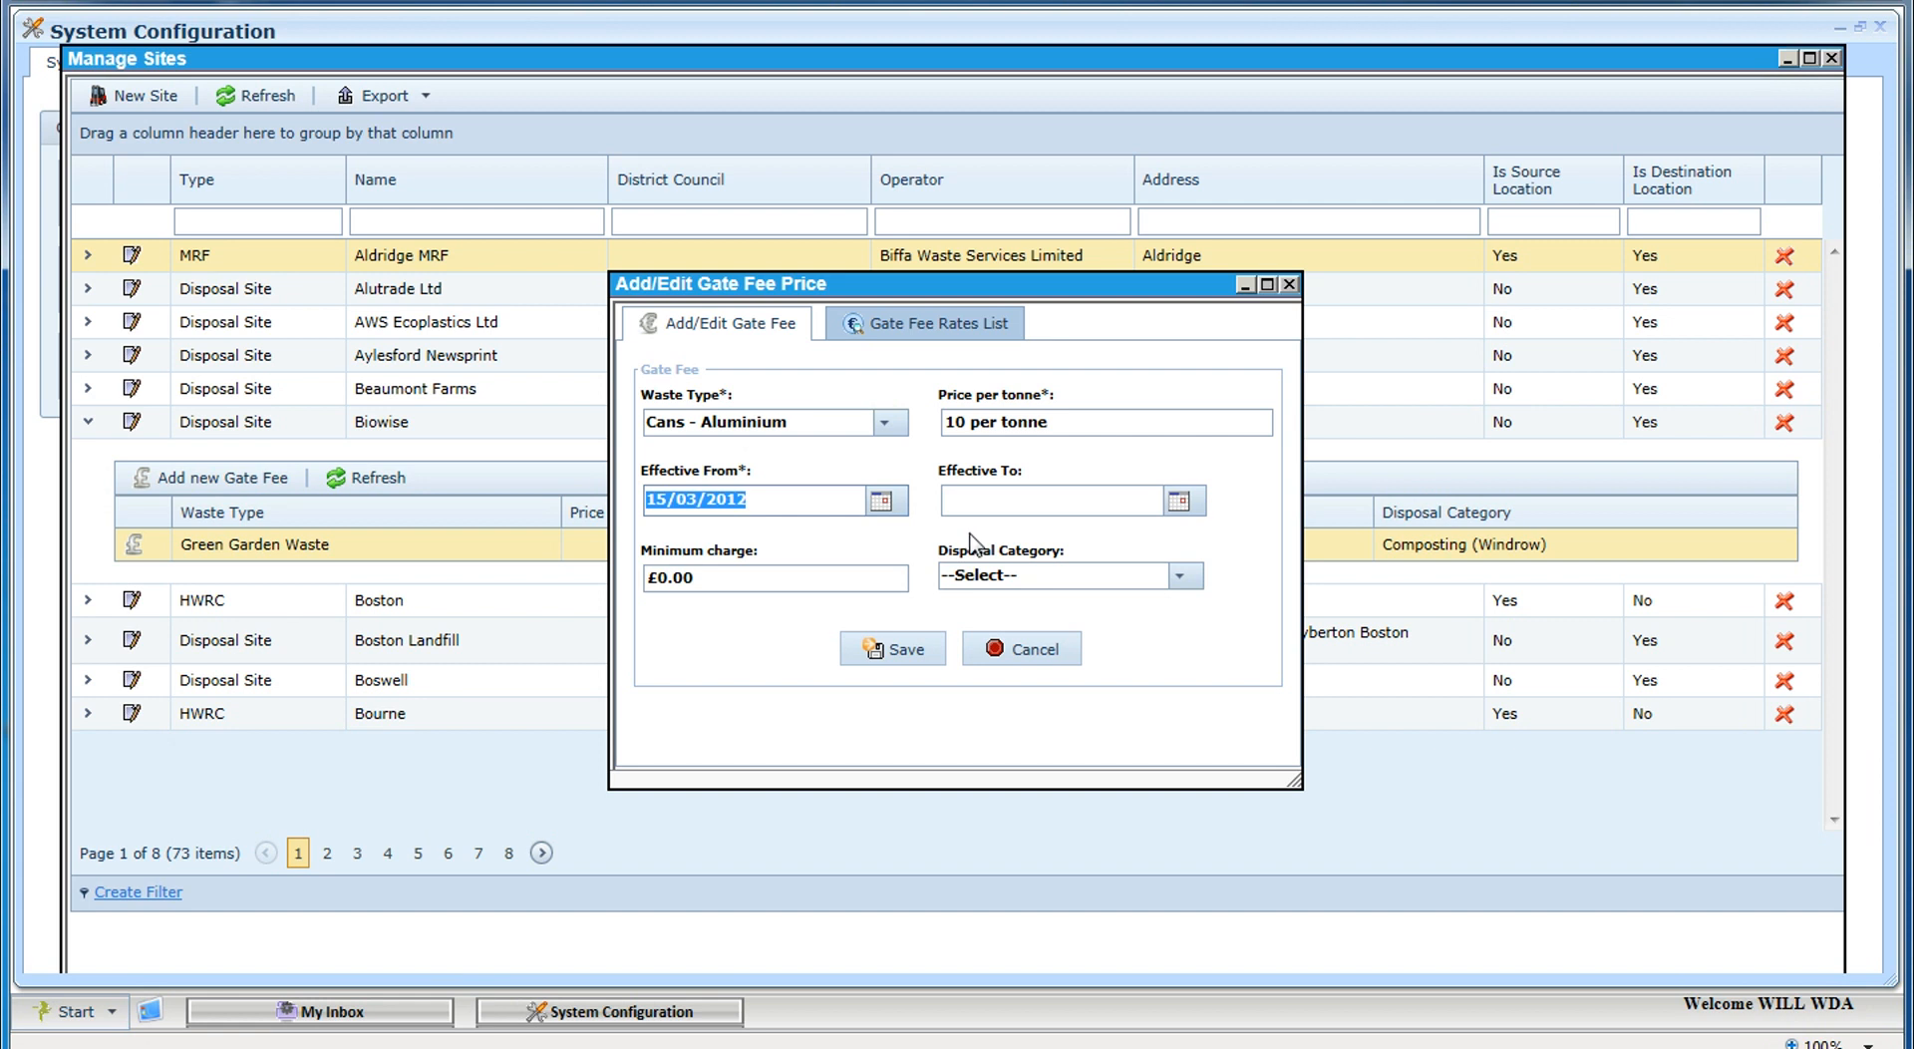
mouse_move(1154, 598)
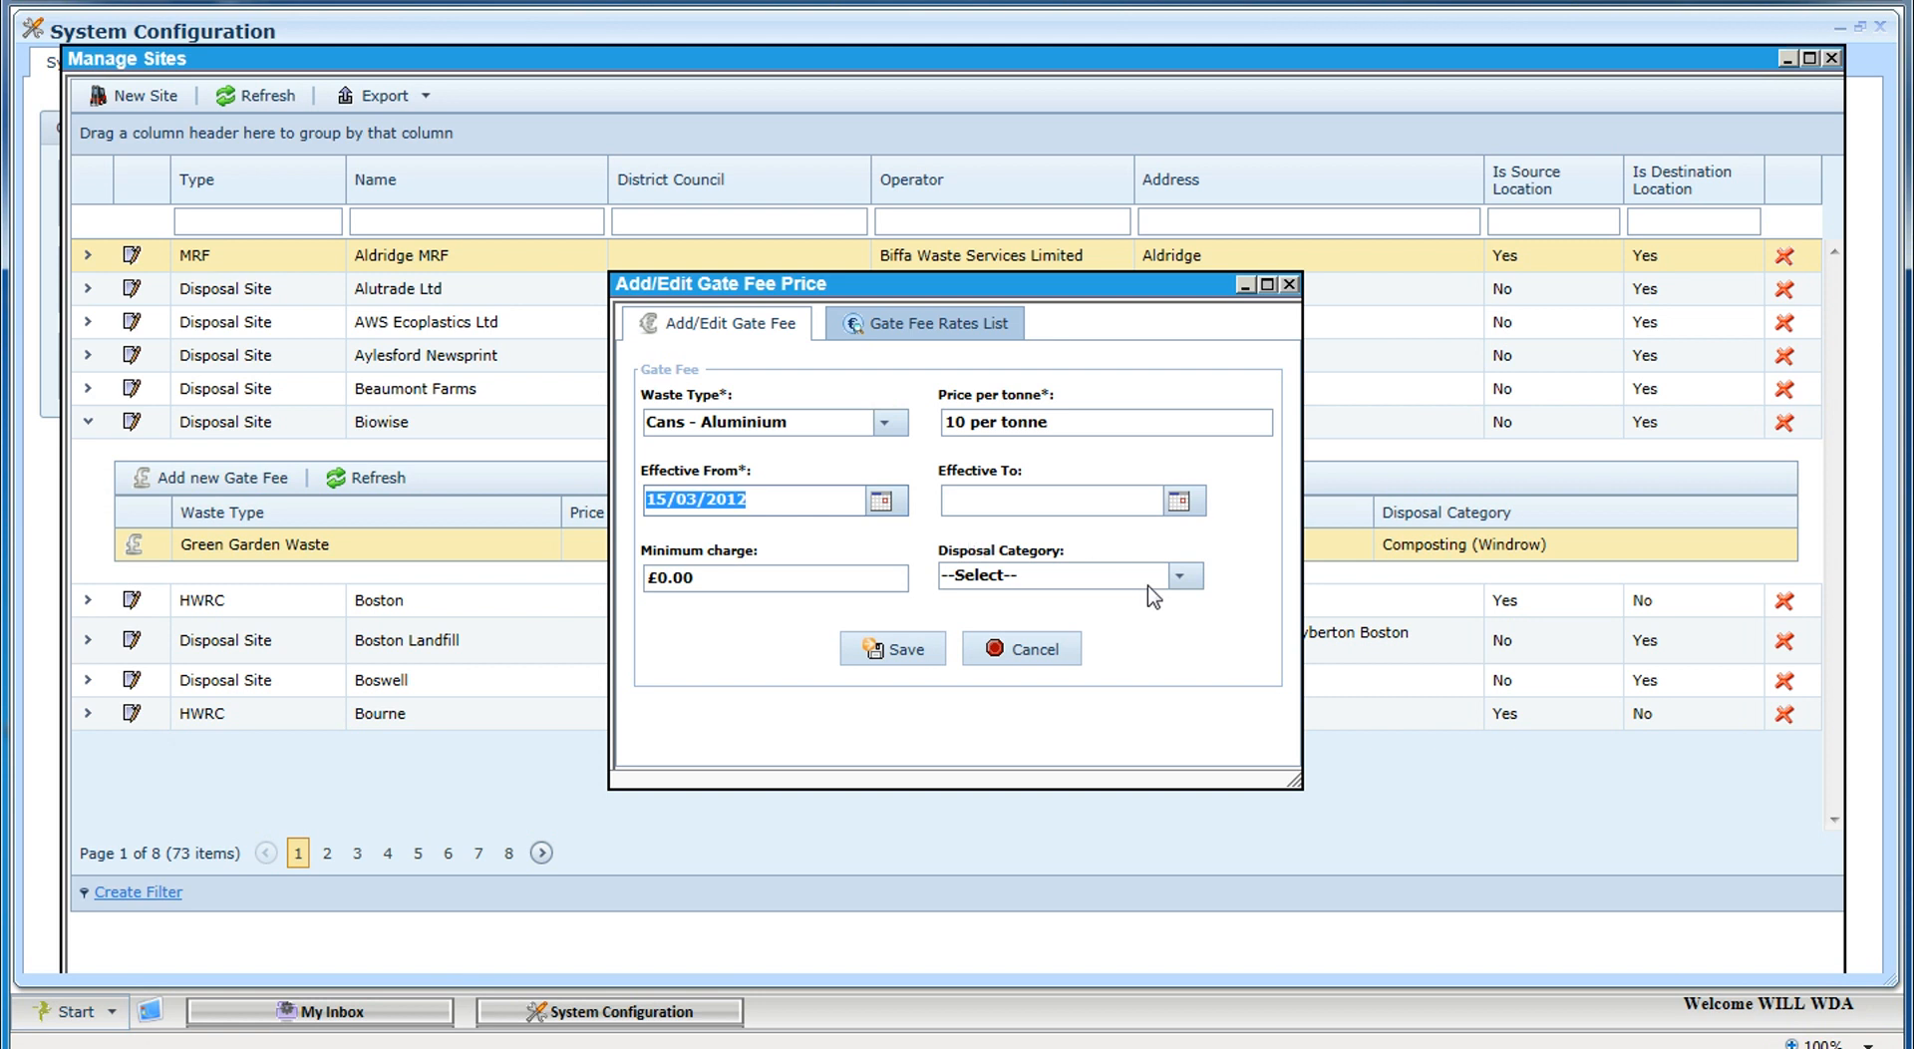
click(1179, 574)
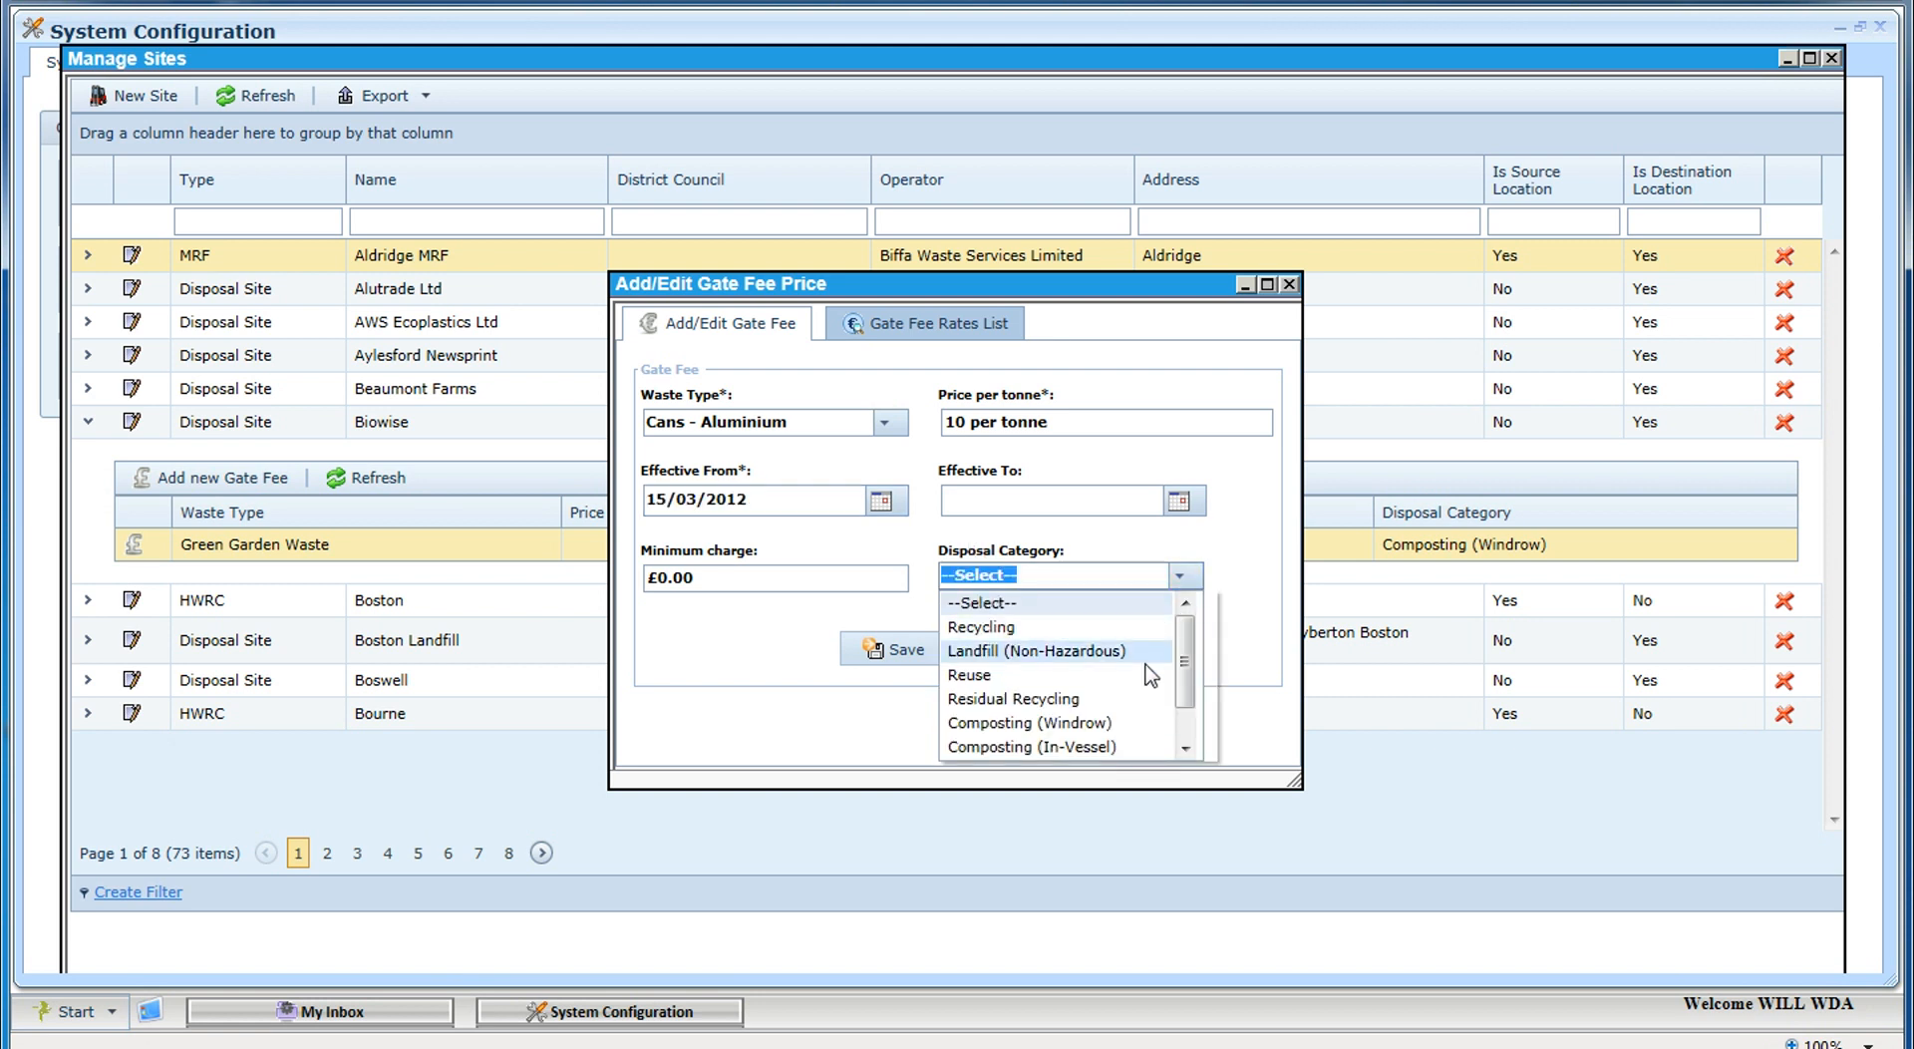
click(981, 626)
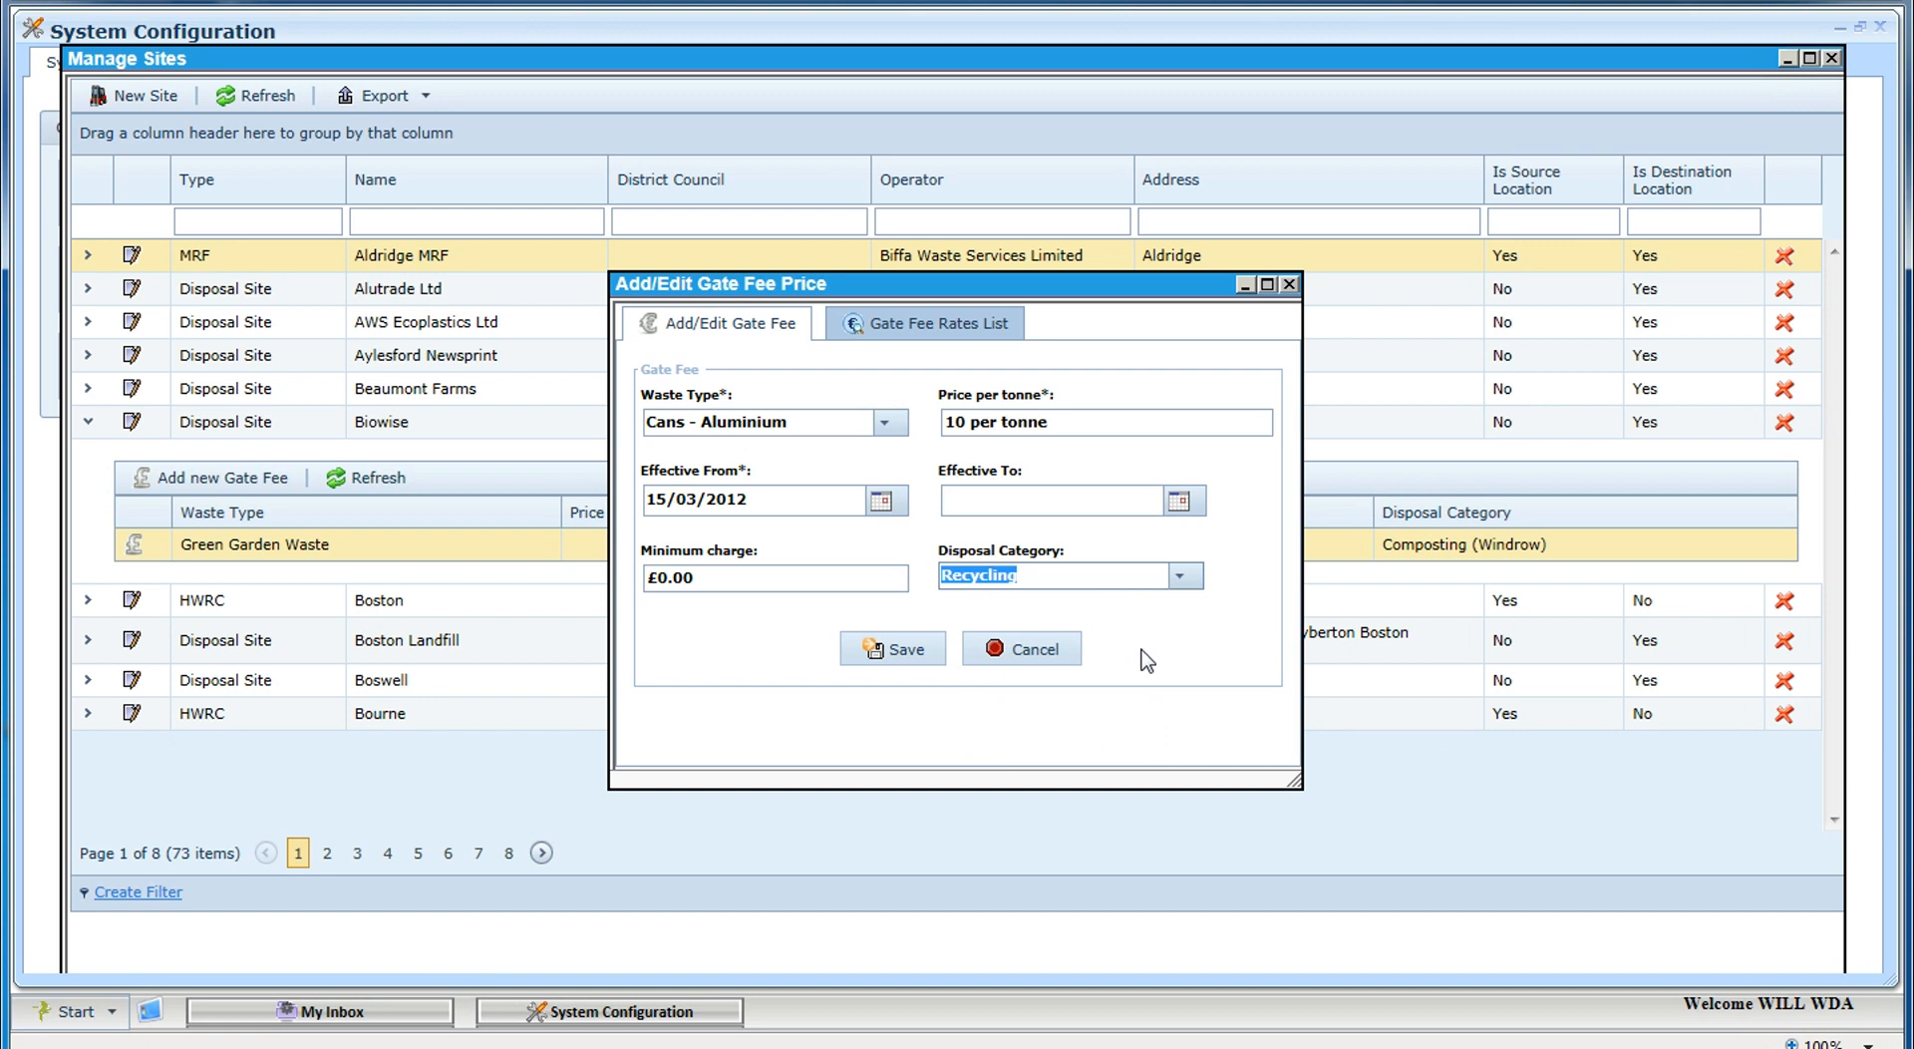
Save the Cans - Aluminium gate fee and get the success confirmation
click(891, 648)
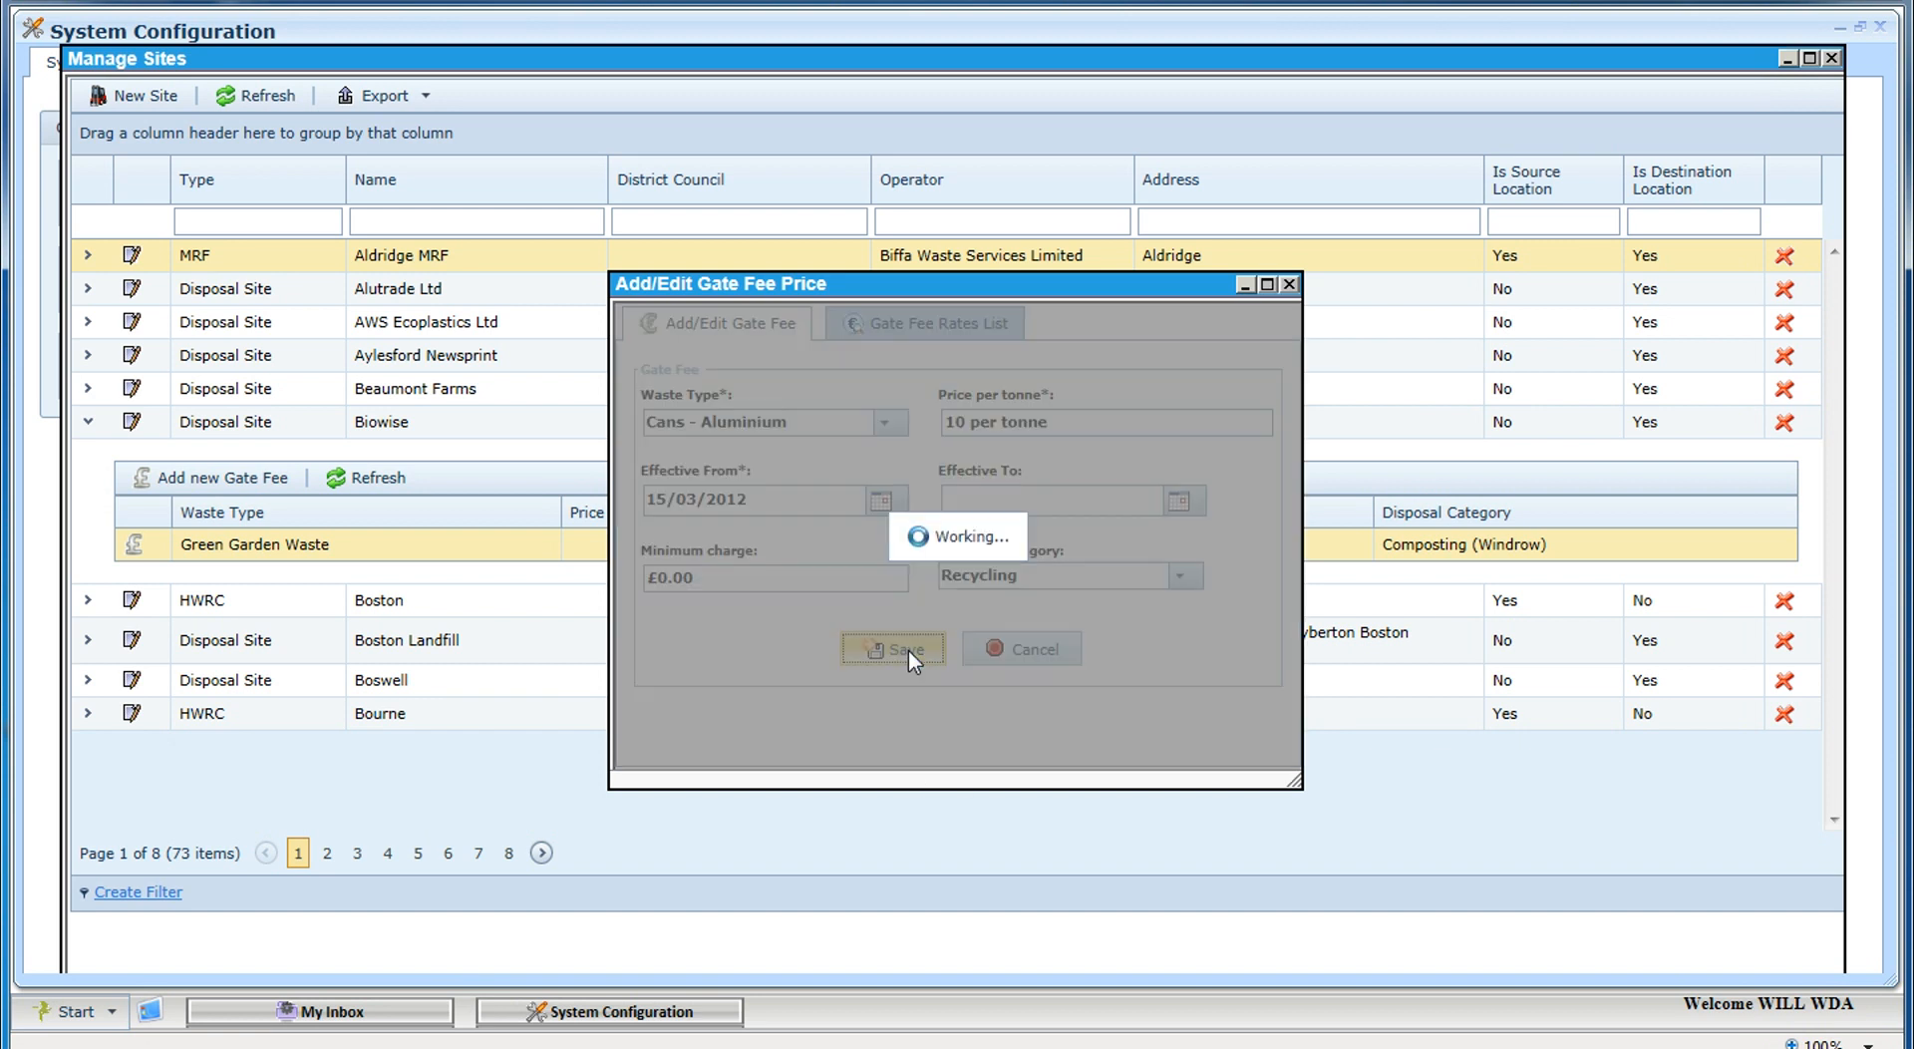
click(893, 648)
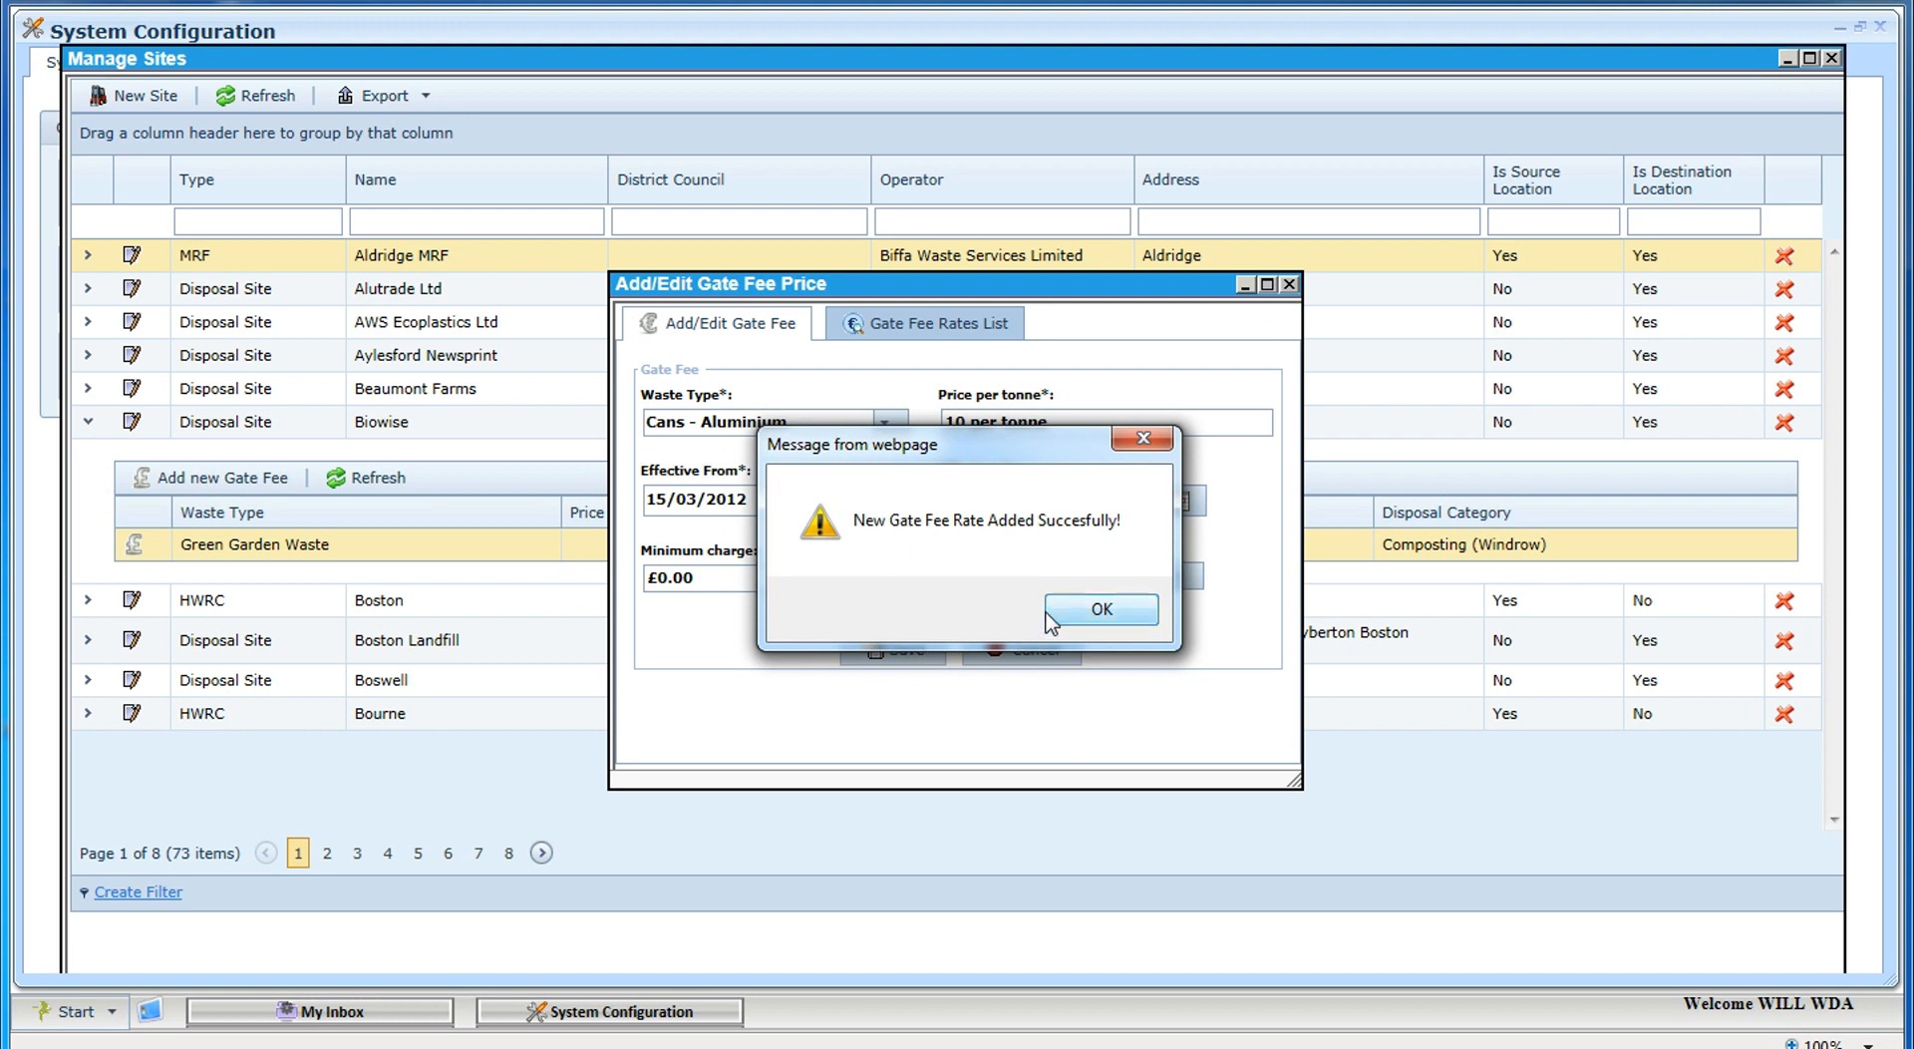
mouse_move(1097, 608)
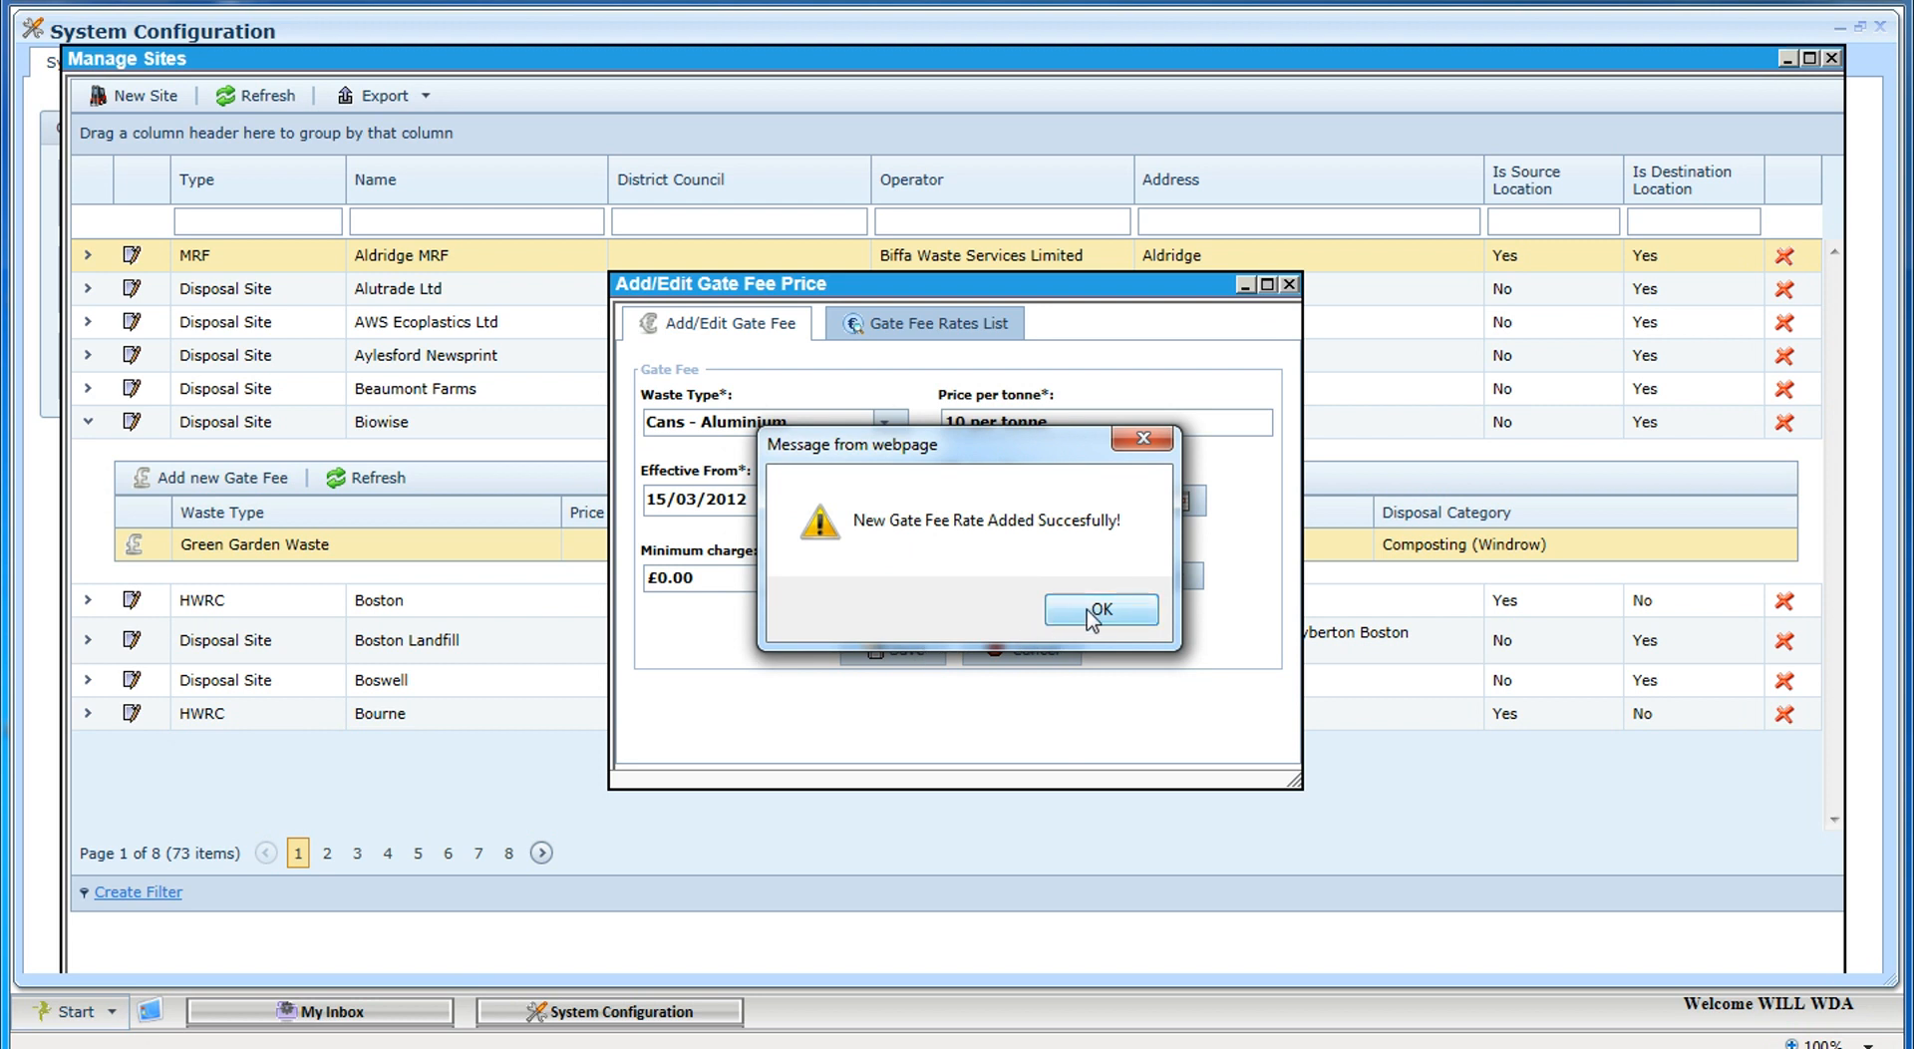